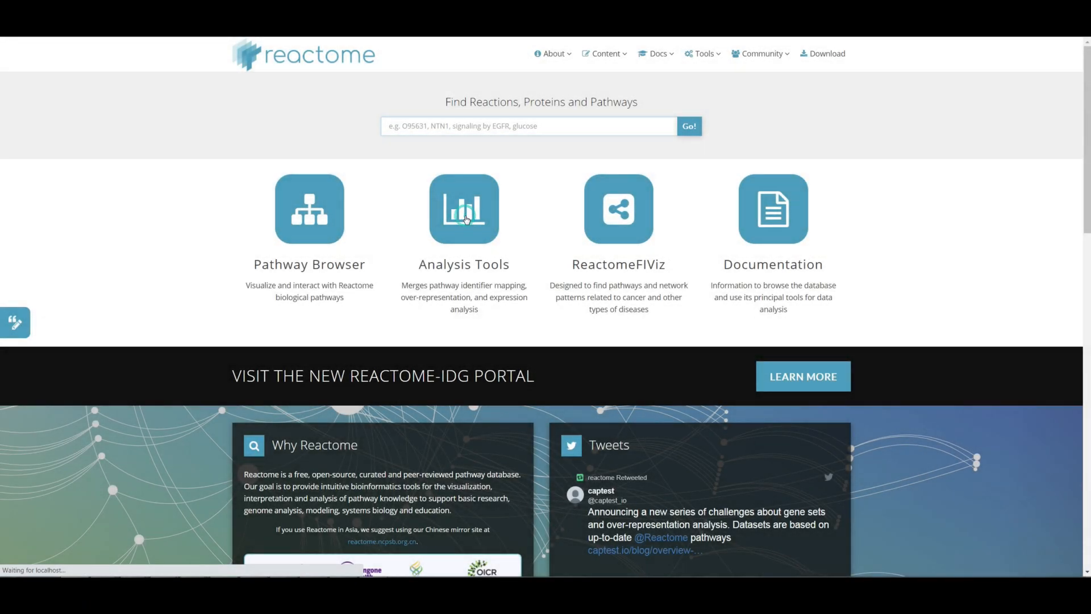
Step: Open the Analysis Tools tile to reach the Analyse gene list step
left_click(464, 208)
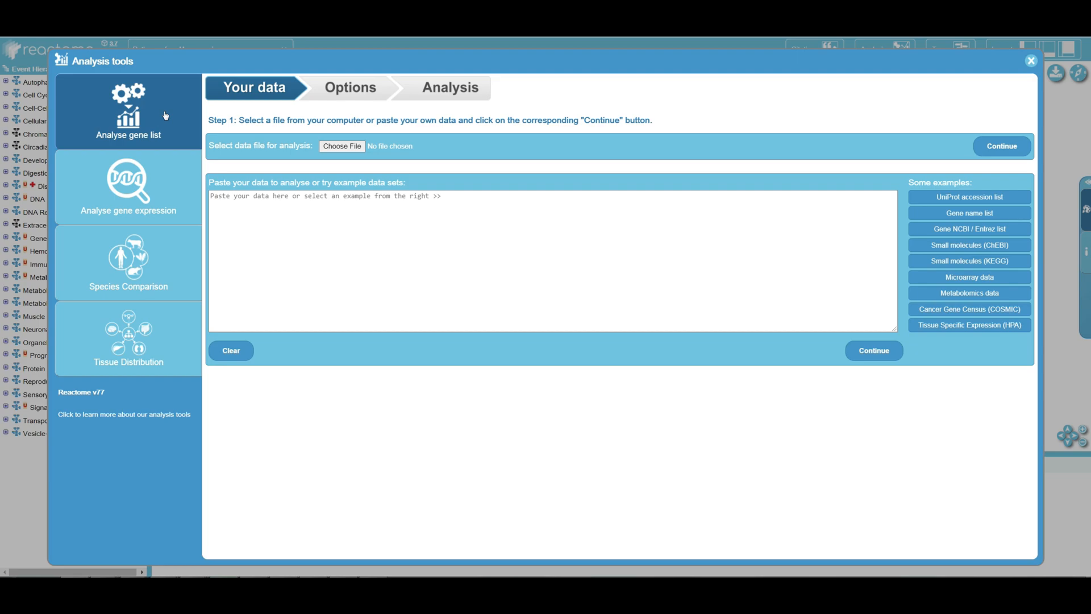
mouse_move(282, 120)
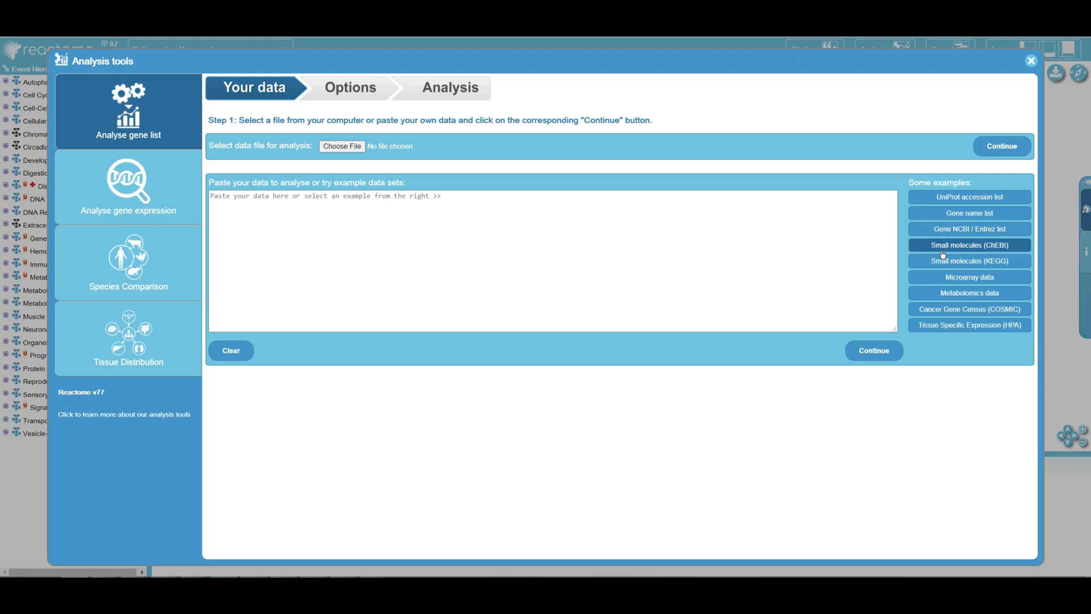
mouse_move(939, 329)
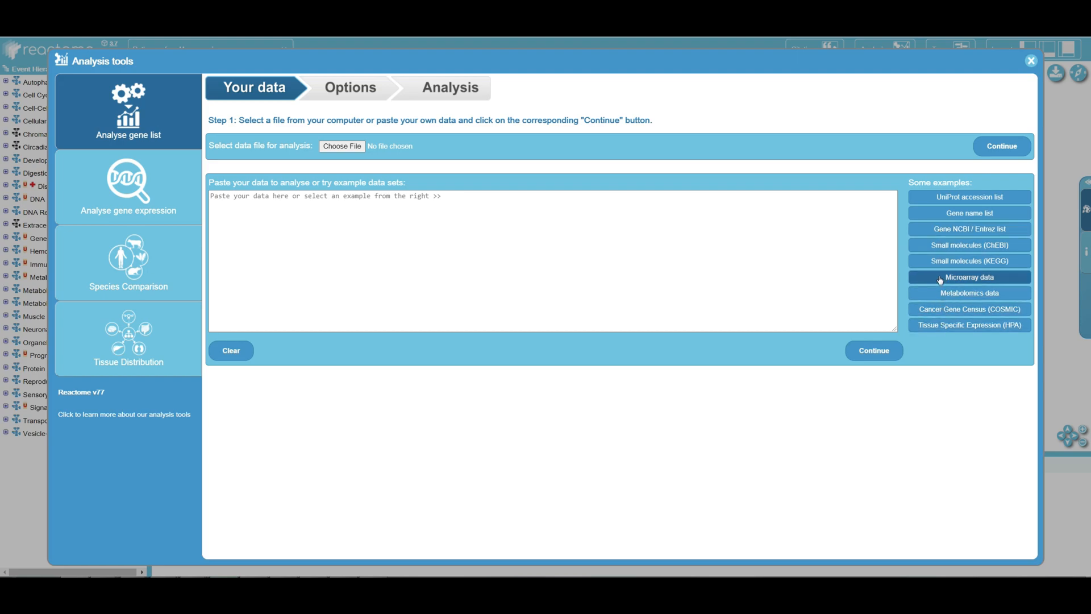
Step: Preview the UniProt, ChEBI and NCBI examples, finishing with the liver gene name list loaded
left_click(970, 197)
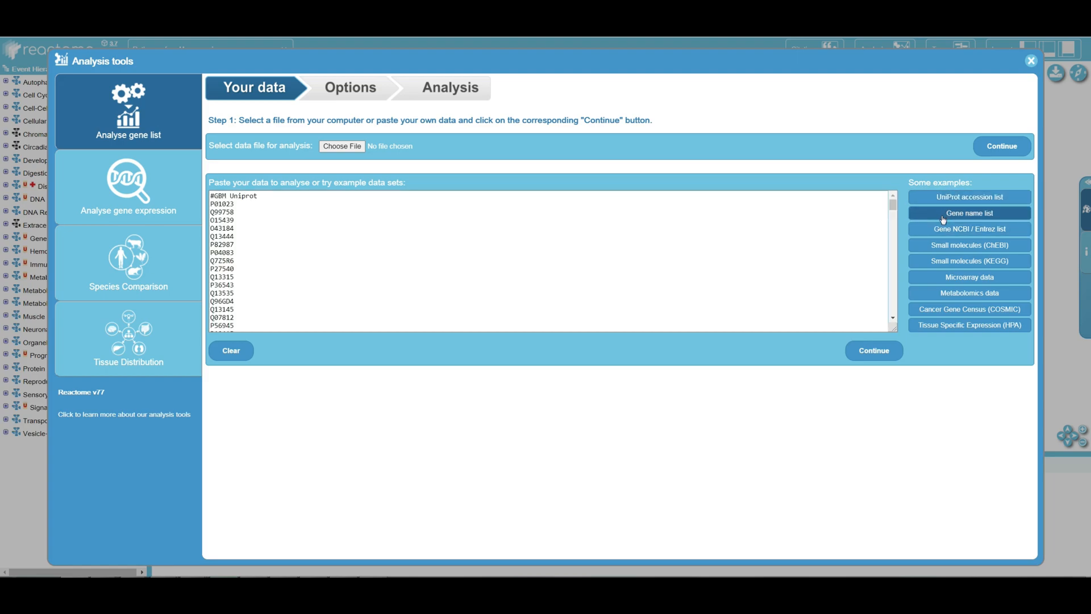
left_click(969, 213)
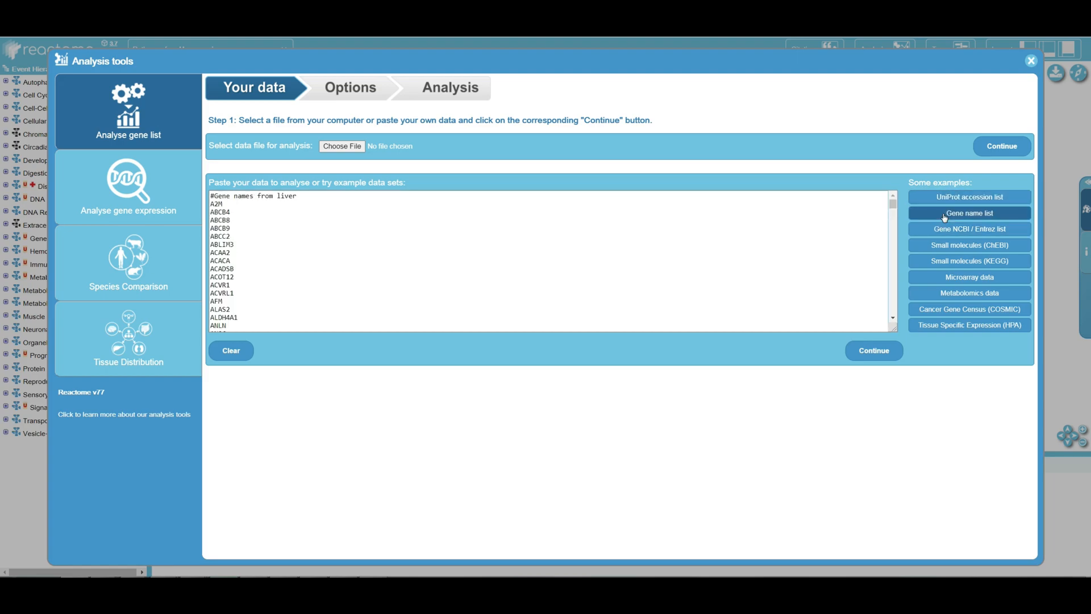
left_click(970, 245)
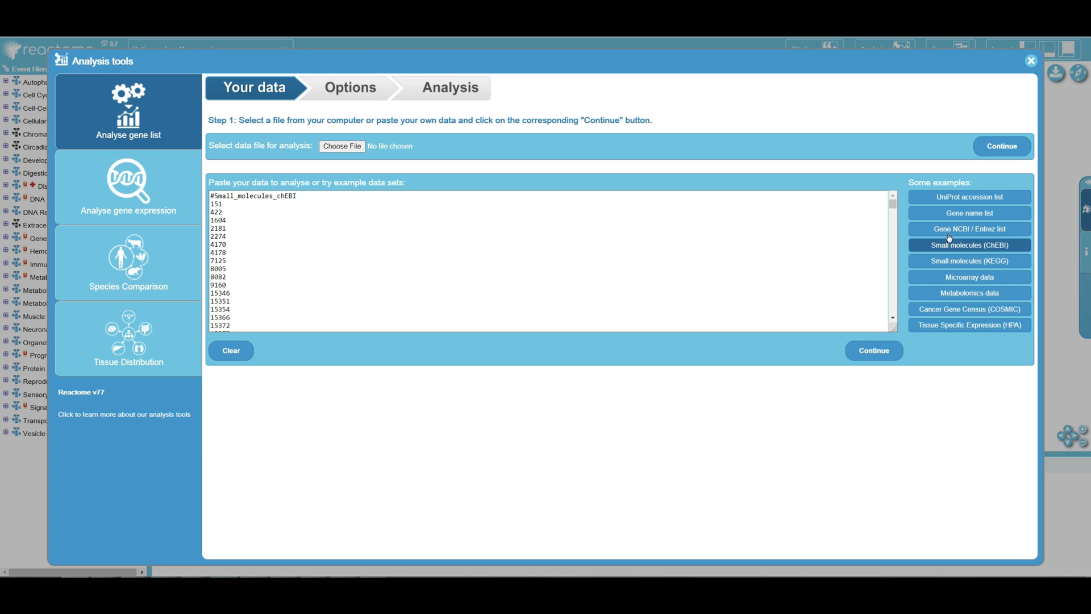
left_click(969, 213)
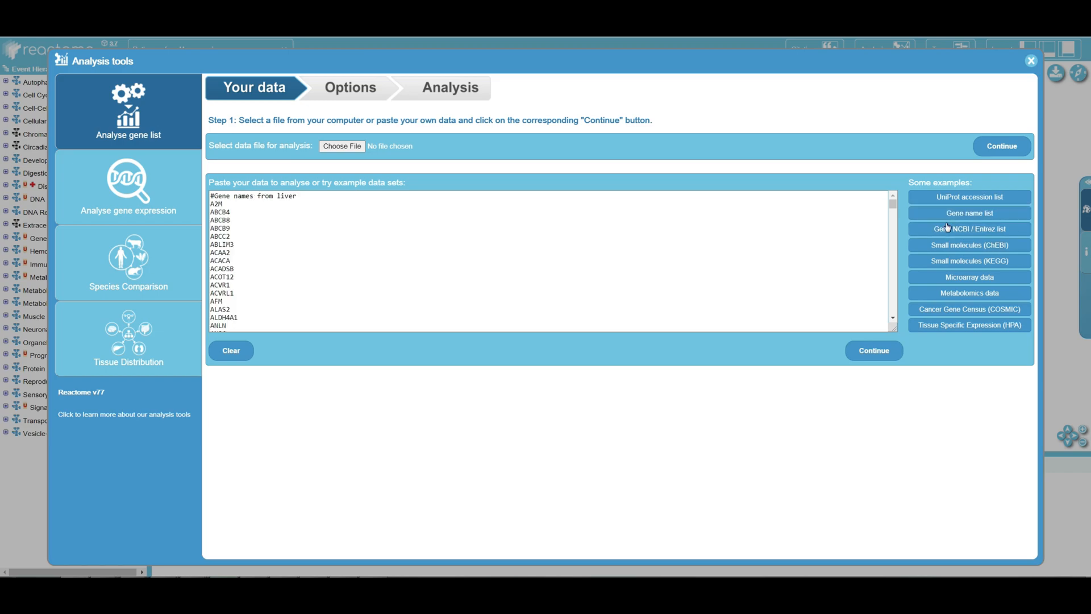
left_click(969, 229)
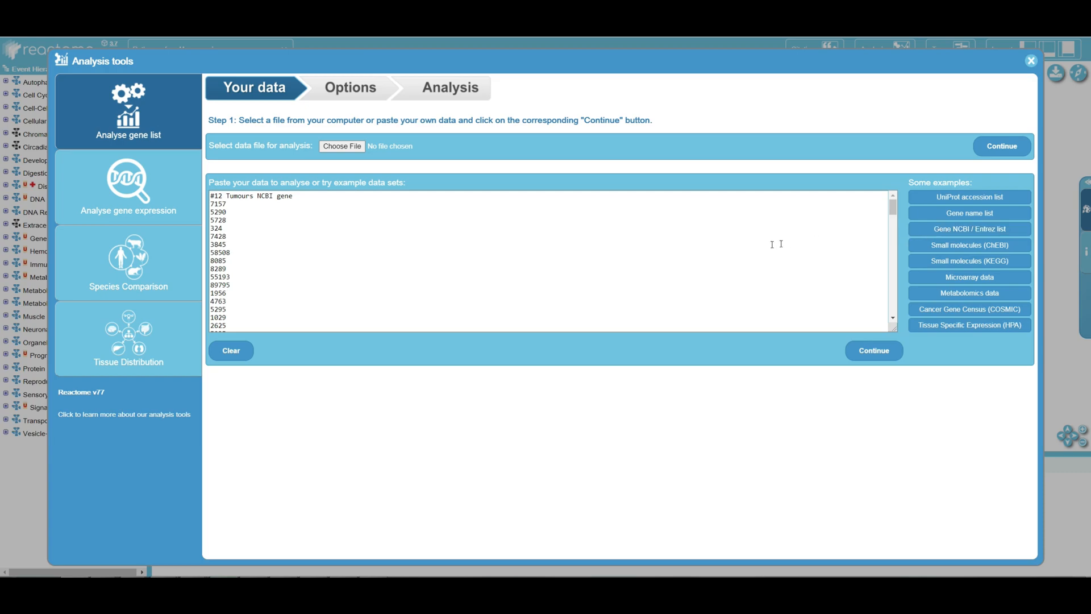
mouse_move(458, 244)
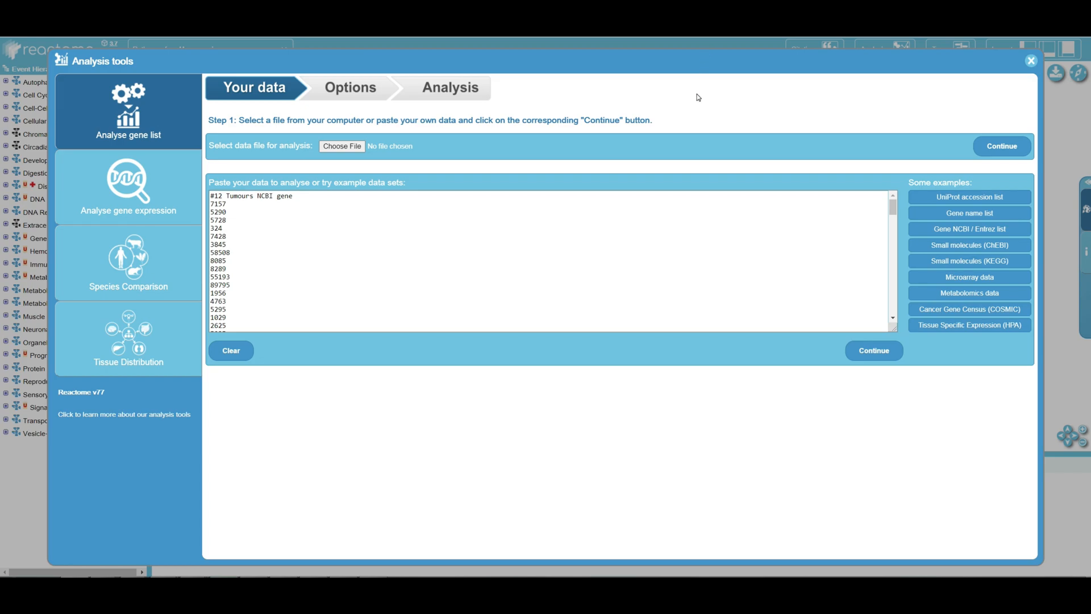
mouse_move(709, 163)
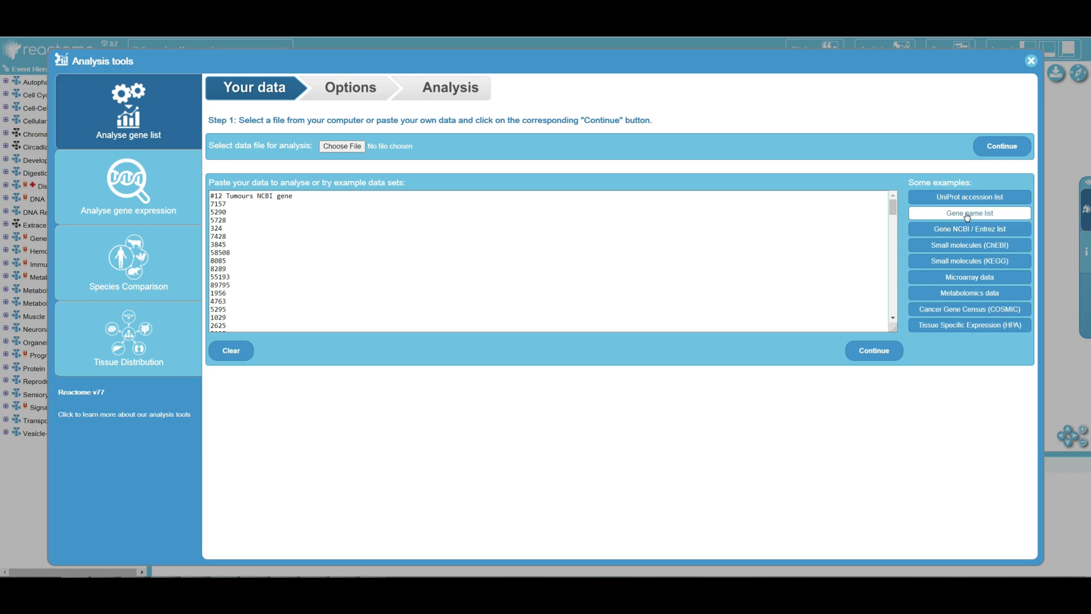
left_click(969, 214)
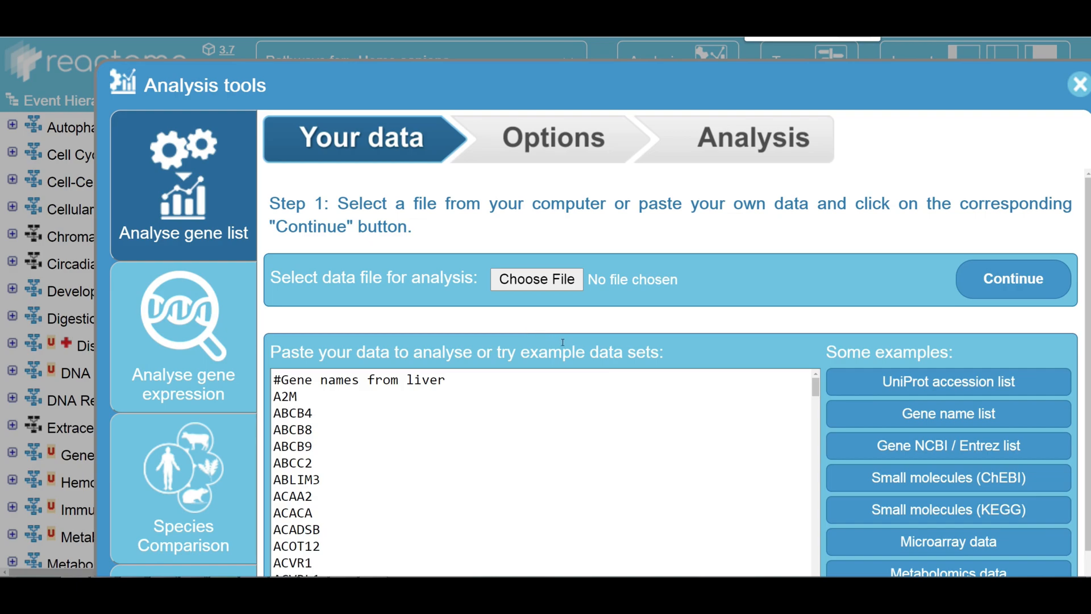
scroll("down", 3)
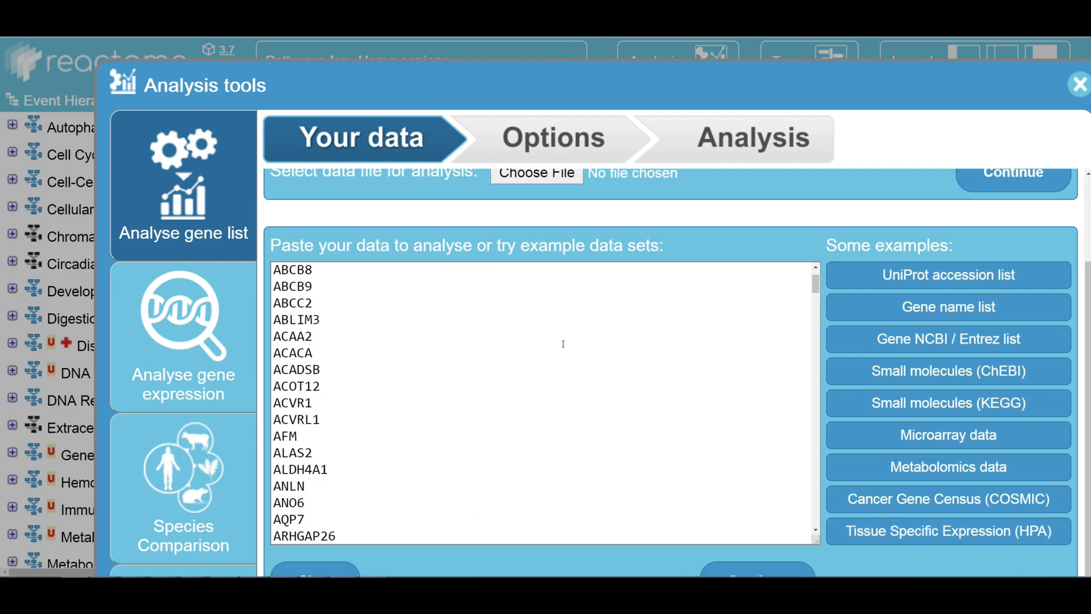
scroll("down", 3)
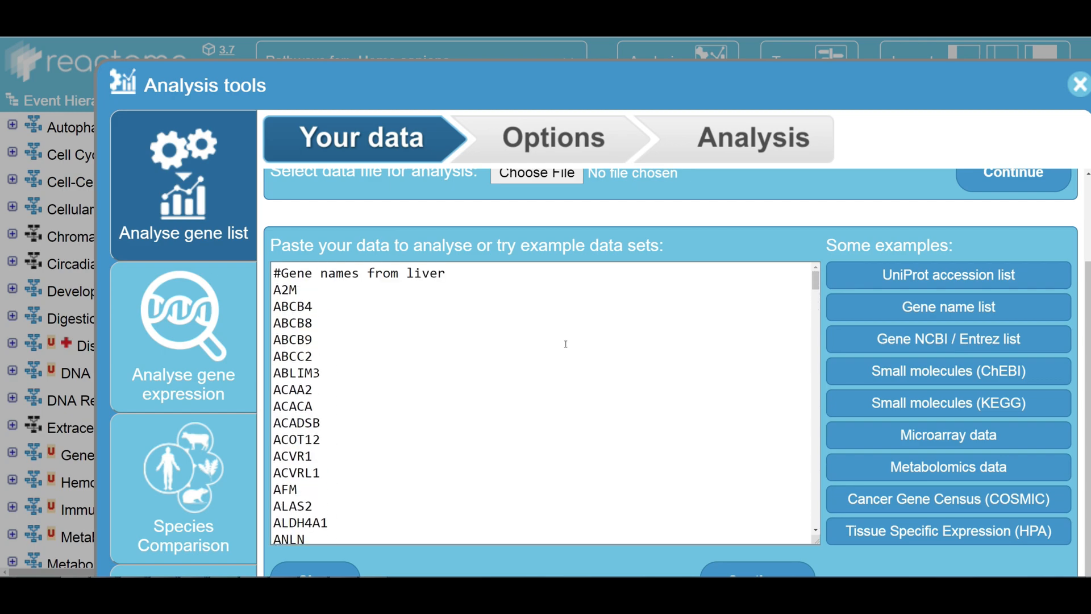
left_click(949, 436)
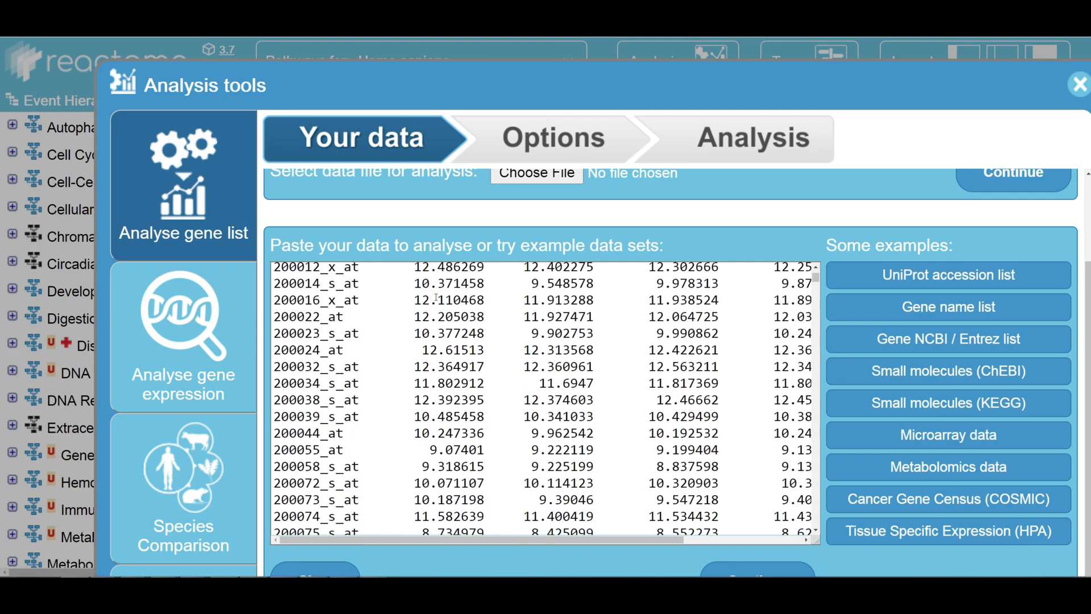
scroll("down", 3)
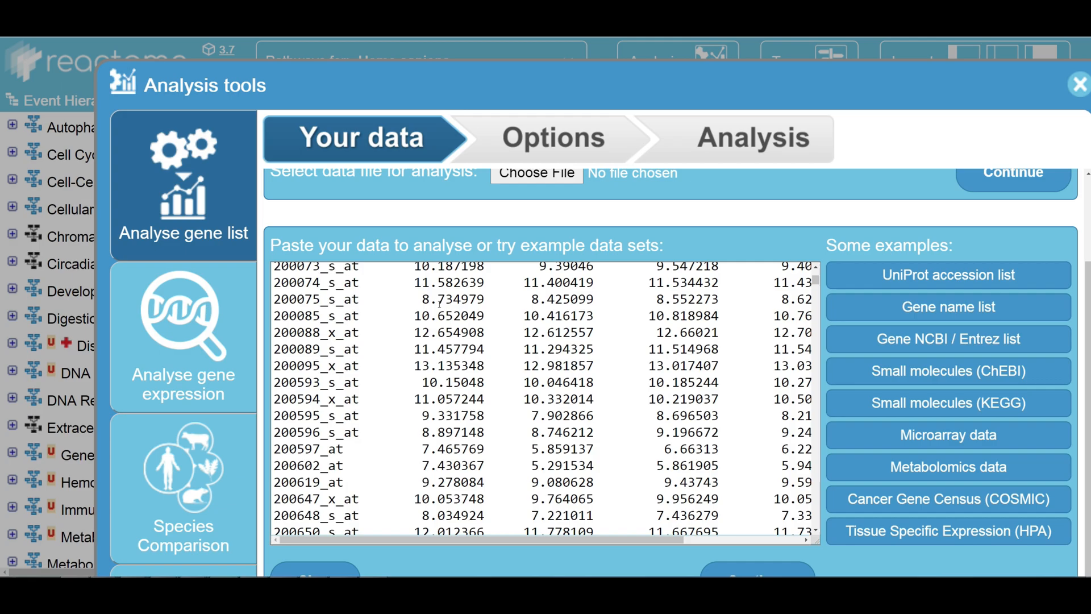
scroll("down", 3)
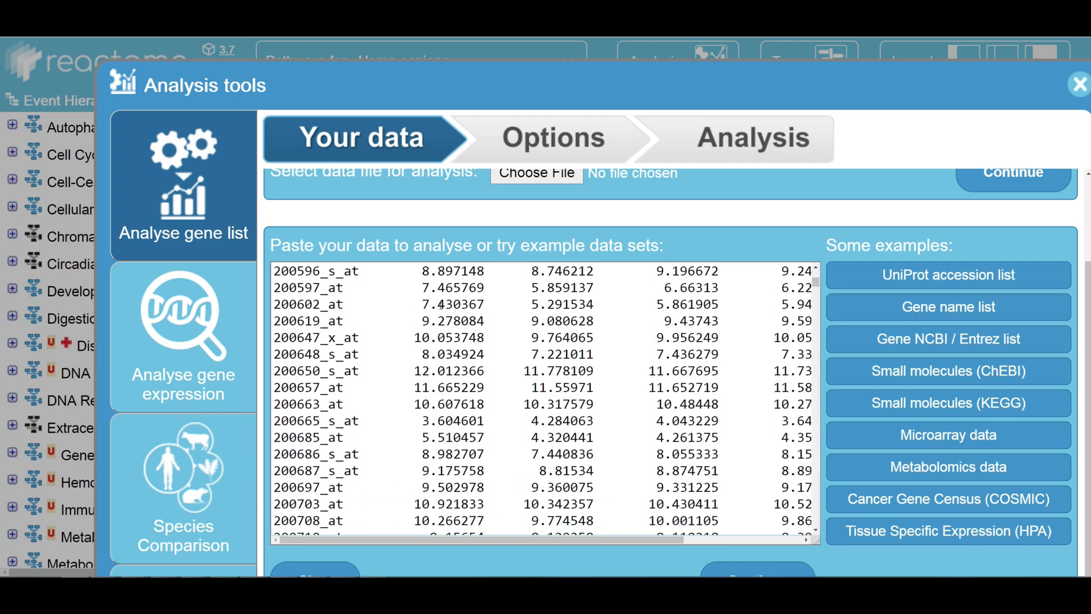
scroll("down", 3)
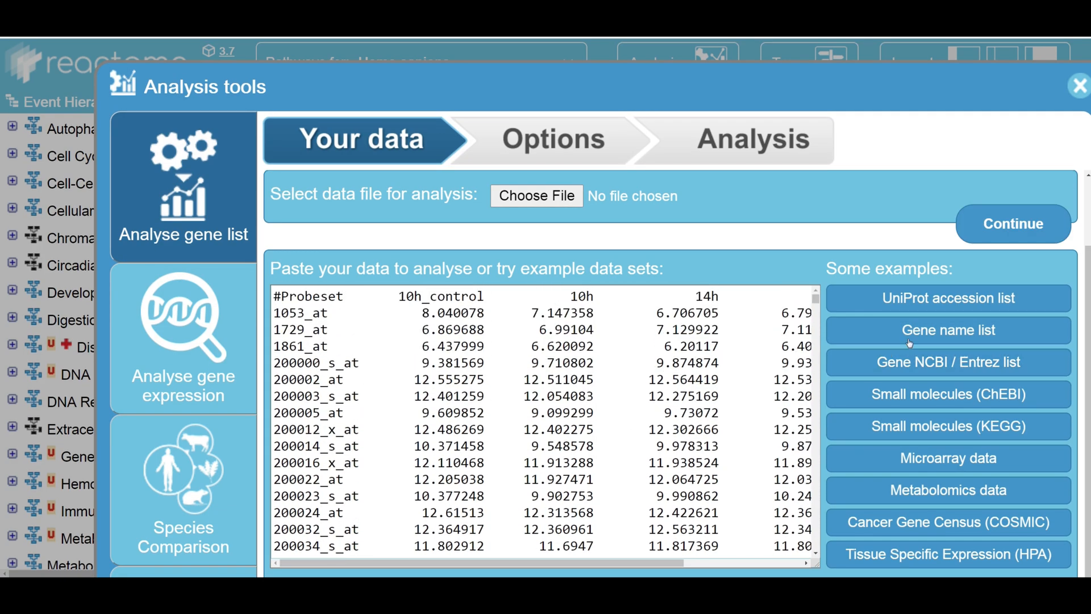
left_click(948, 330)
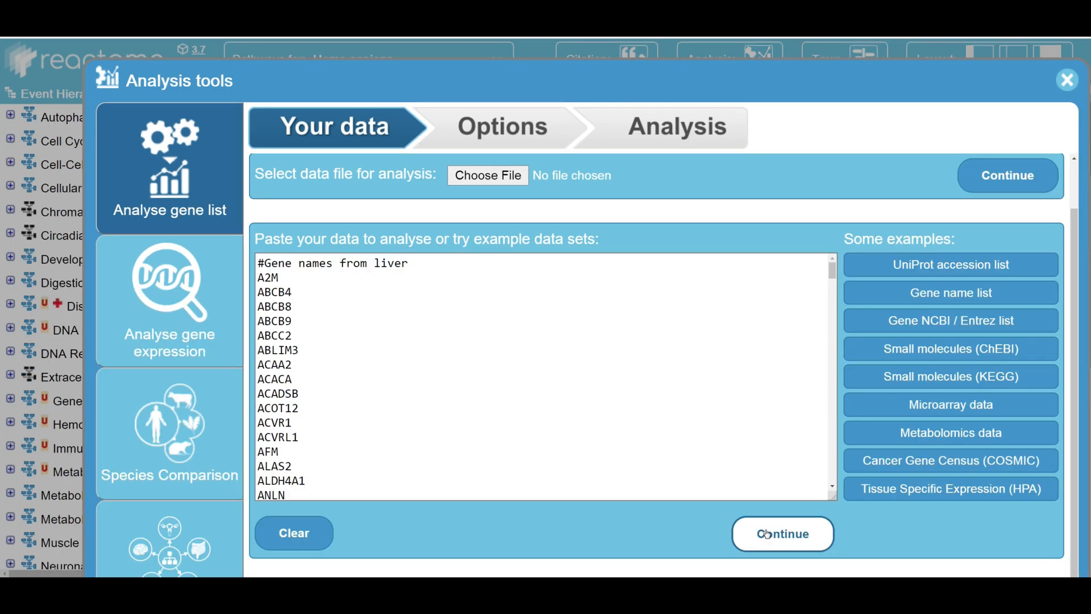
Step: Continue to the options and browse the Project to human explanation slides
left_click(783, 535)
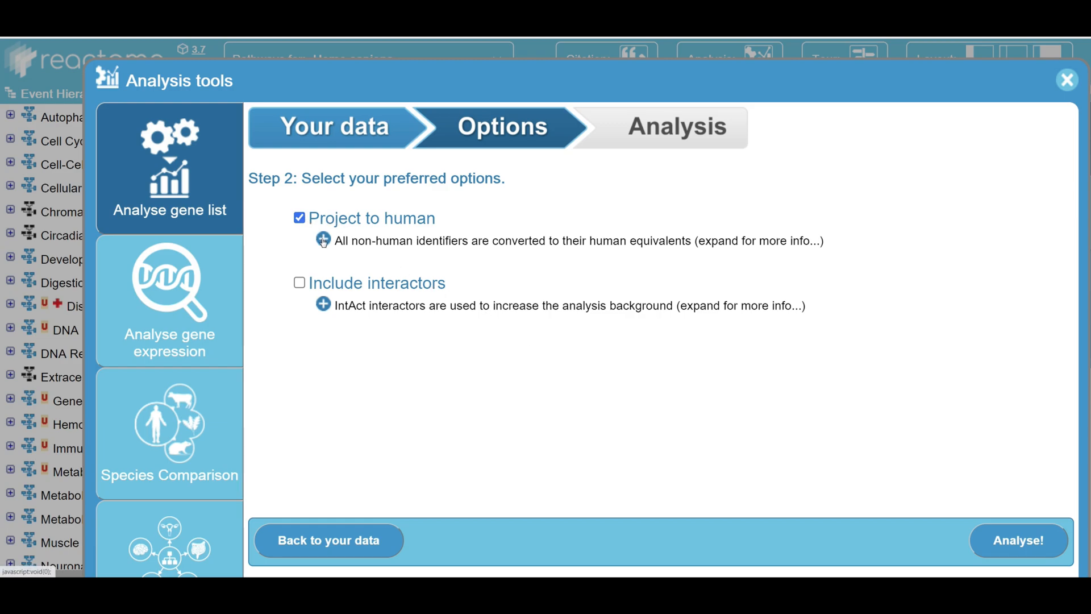
left_click(323, 238)
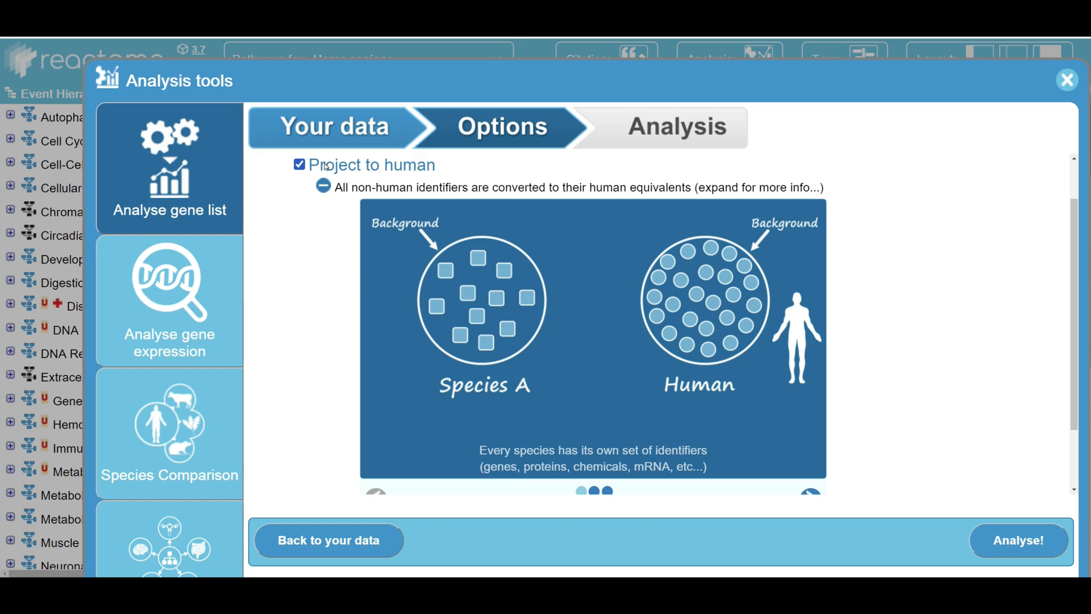
mouse_move(361, 243)
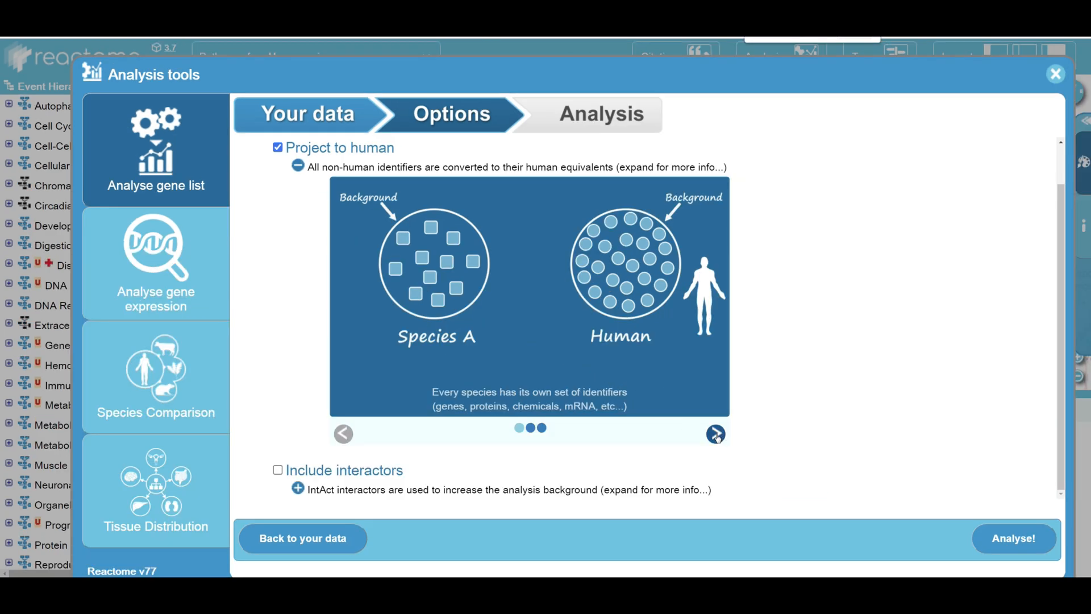
left_click(715, 434)
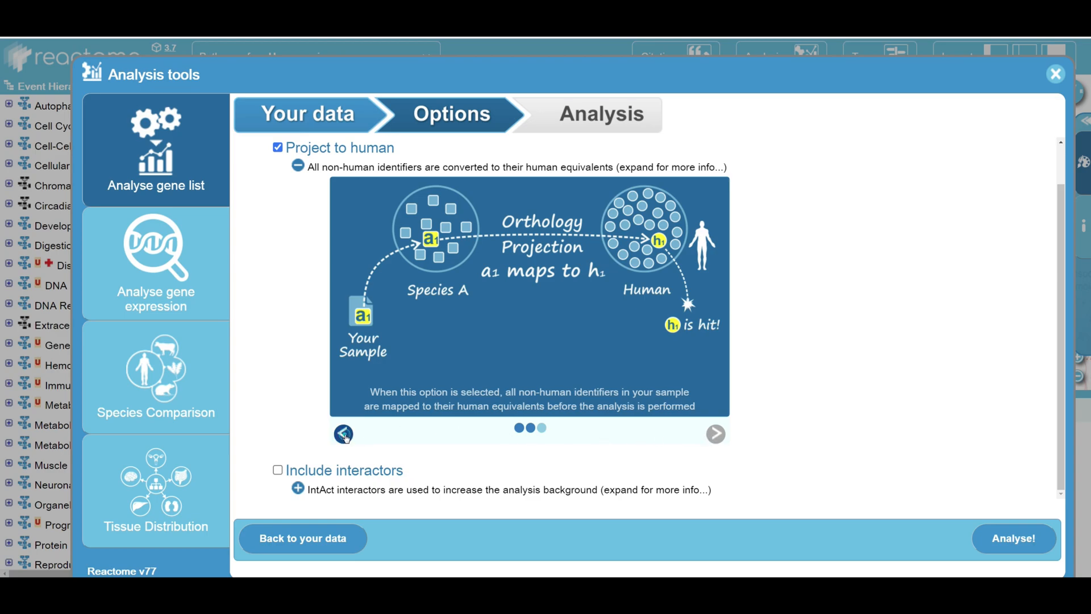
left_click(342, 435)
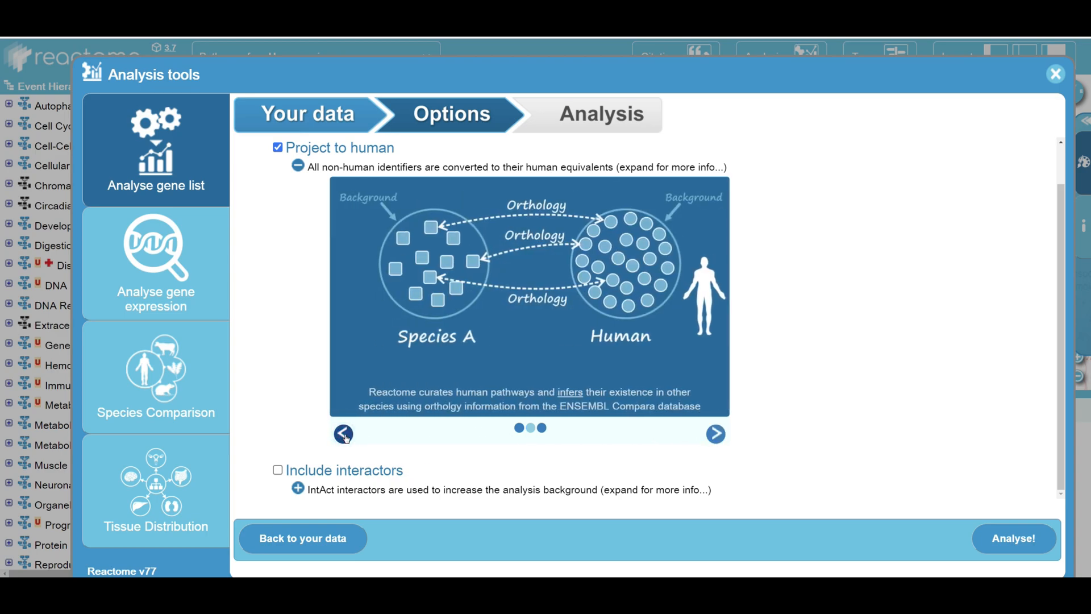
left_click(277, 148)
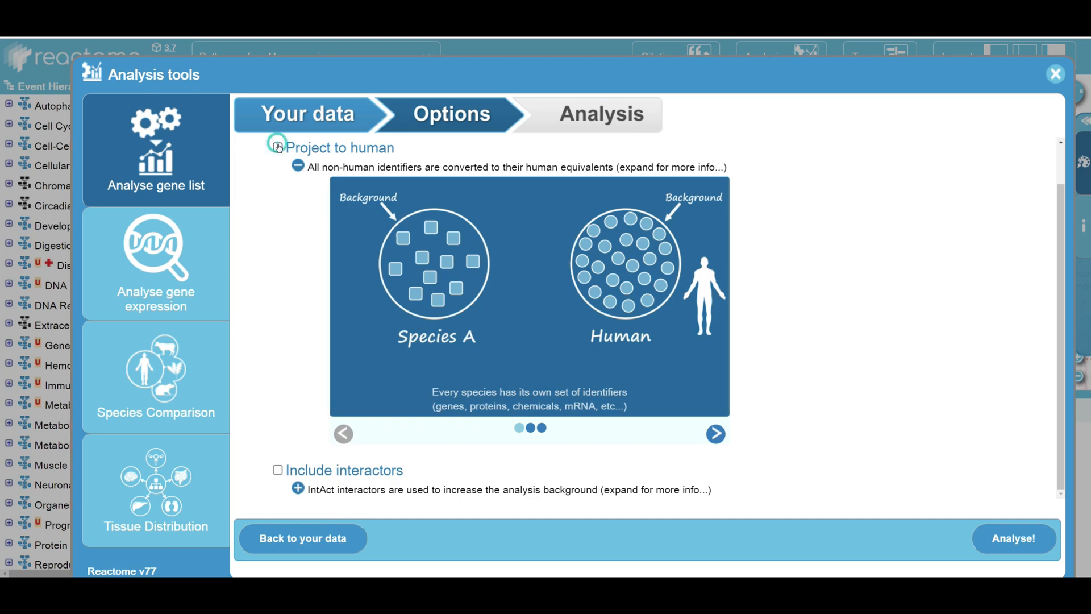
left_click(277, 148)
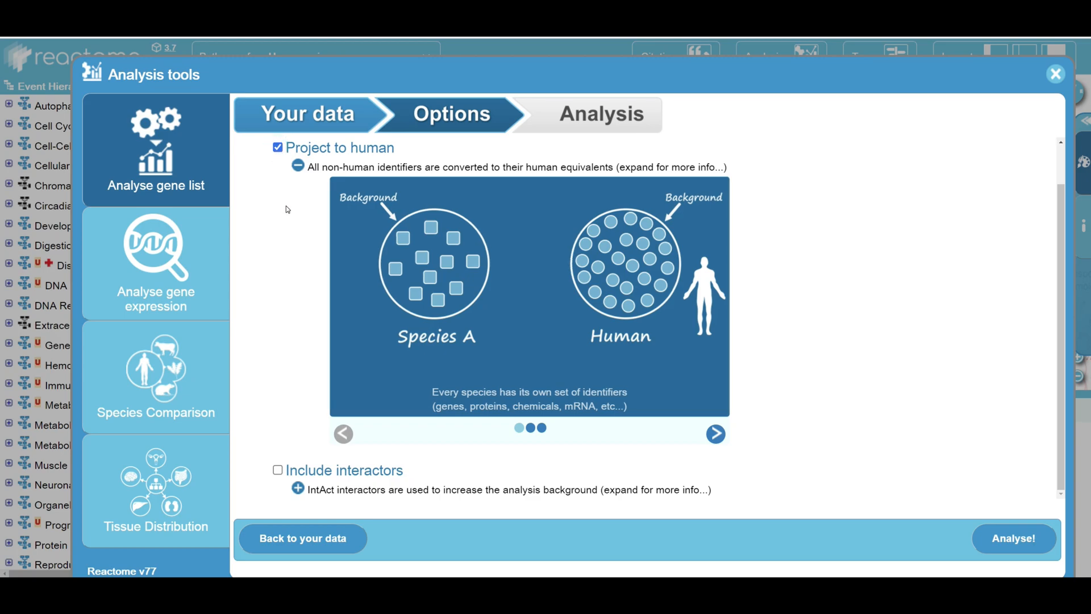
mouse_move(276, 180)
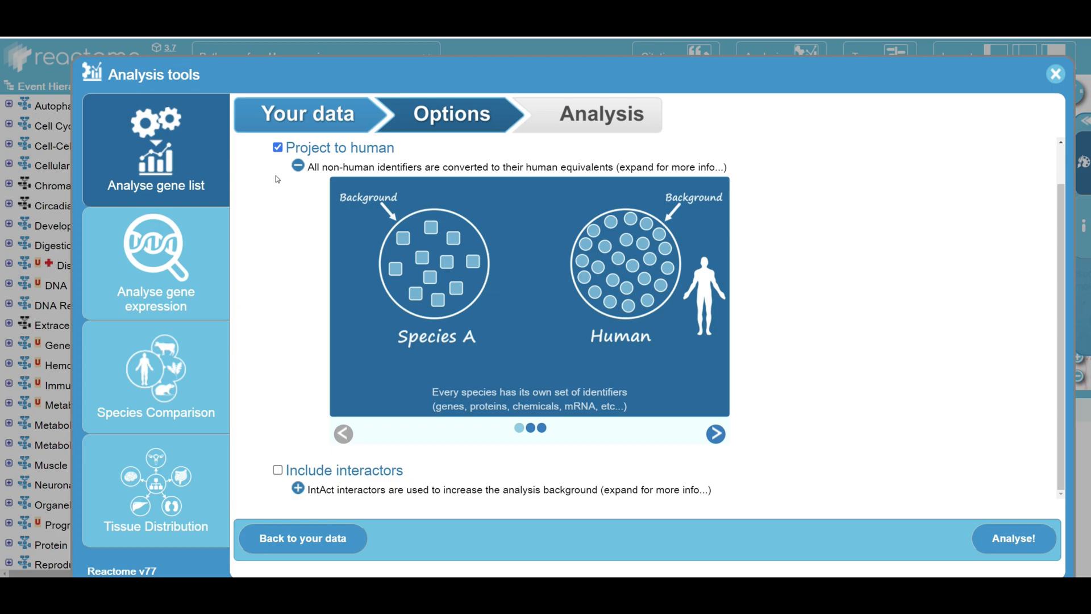
mouse_move(289, 236)
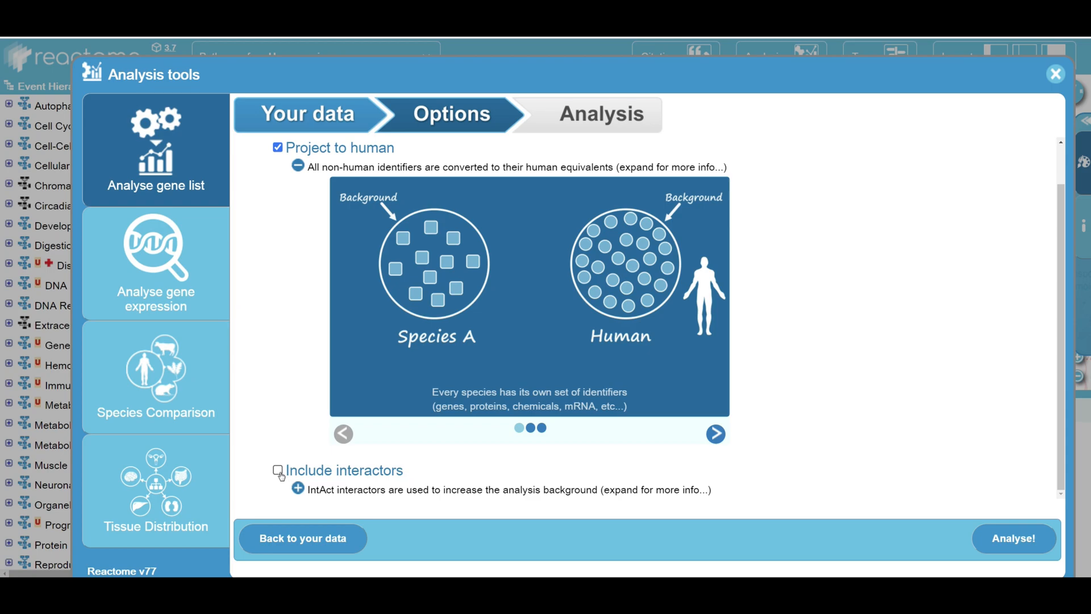
Step: Expand the Include interactors explanation and step through all its slides
left_click(298, 489)
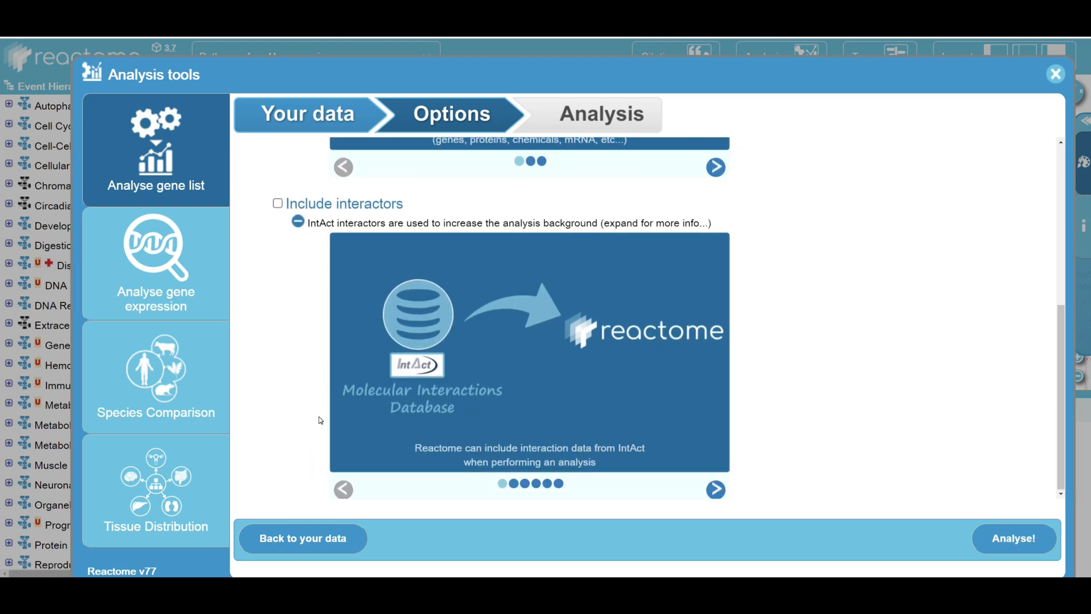
left_click(715, 490)
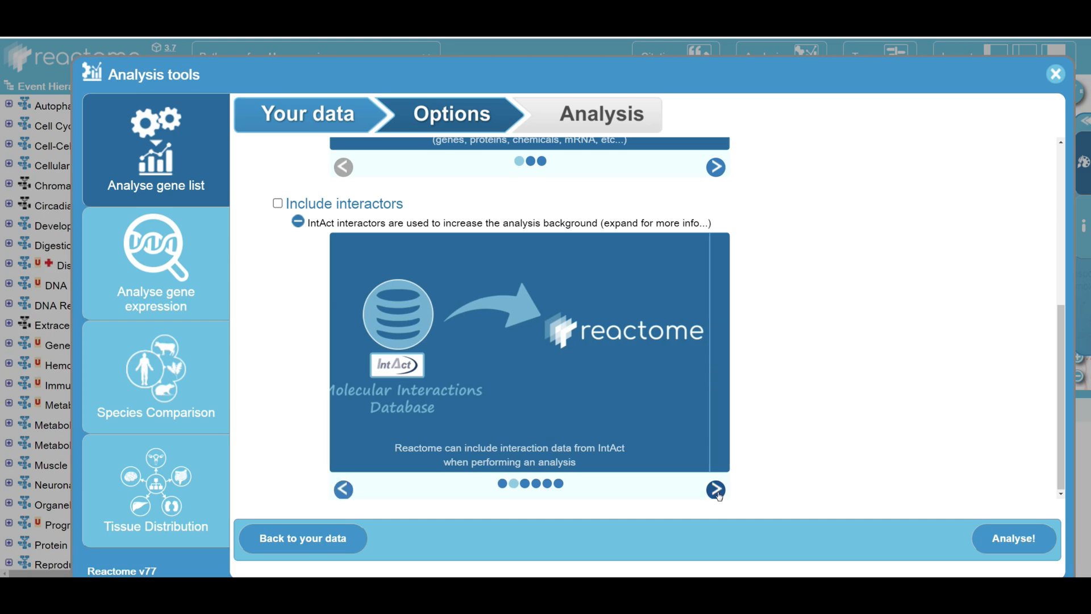
left_click(714, 490)
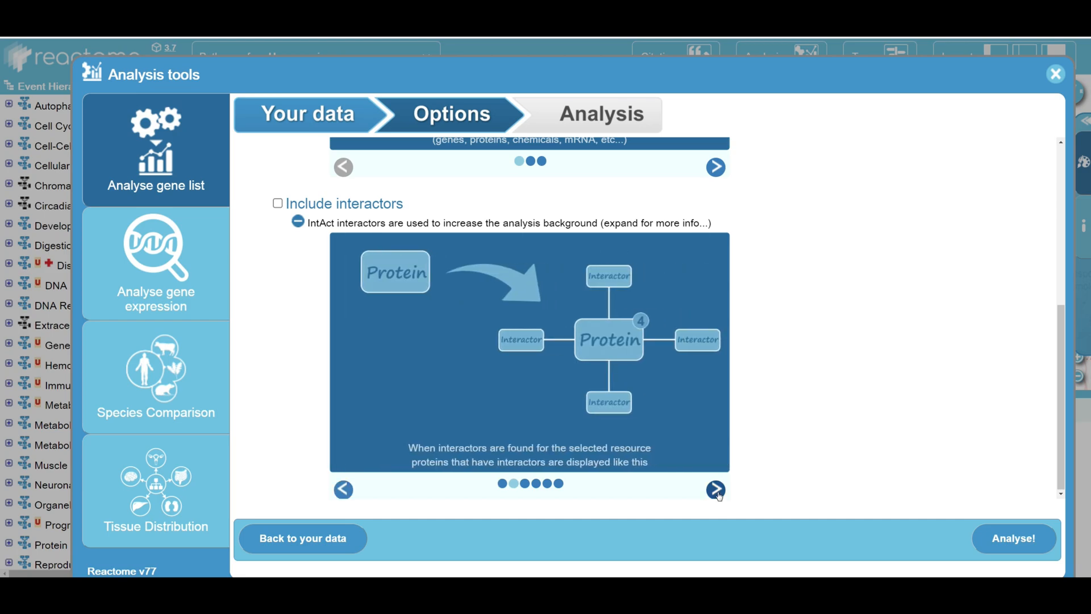
left_click(714, 489)
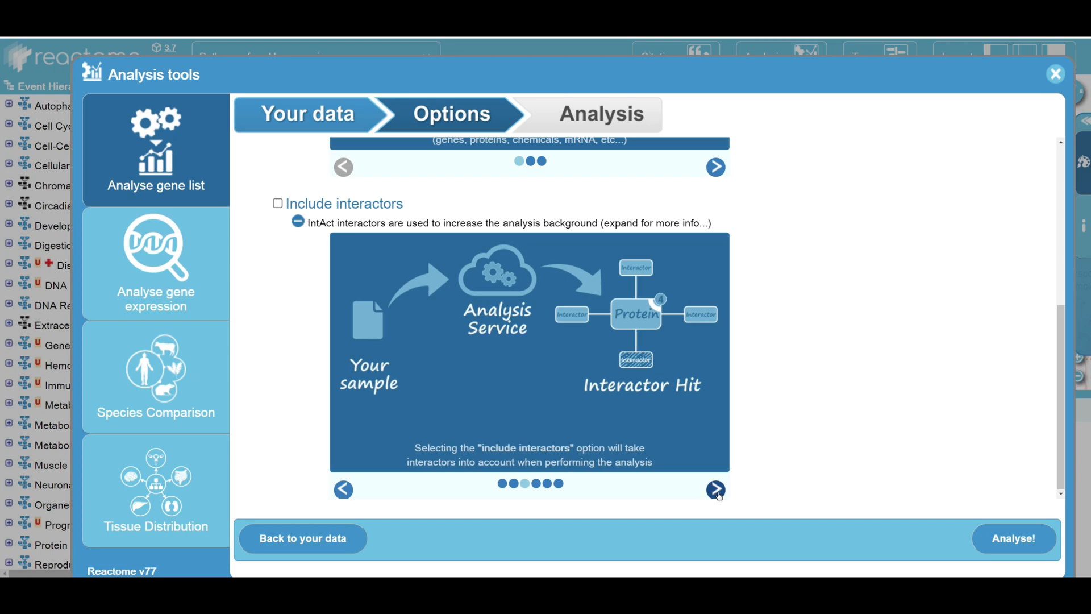
left_click(715, 489)
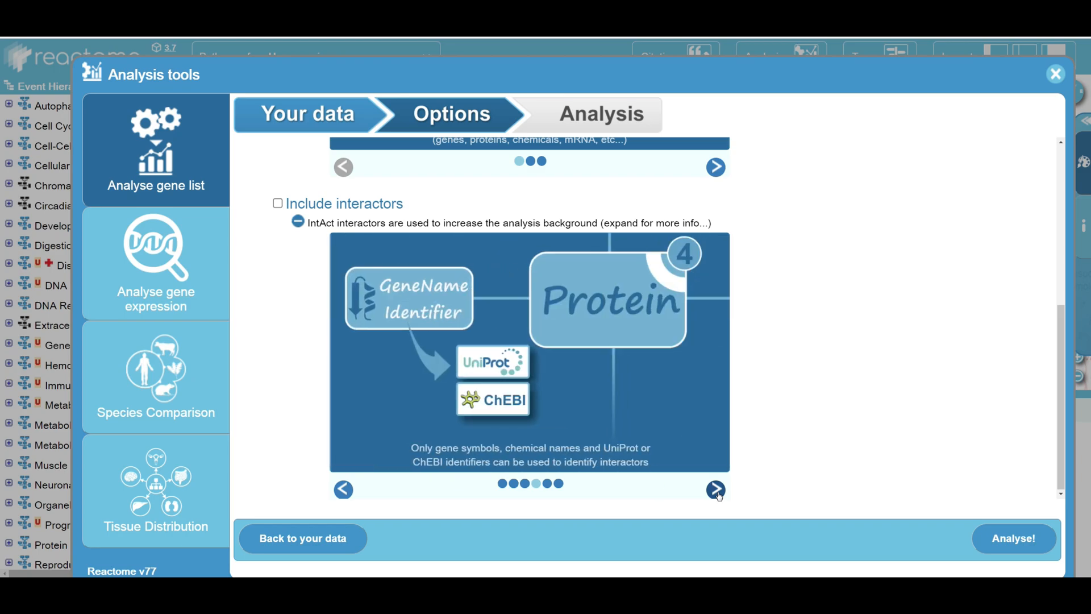
left_click(715, 490)
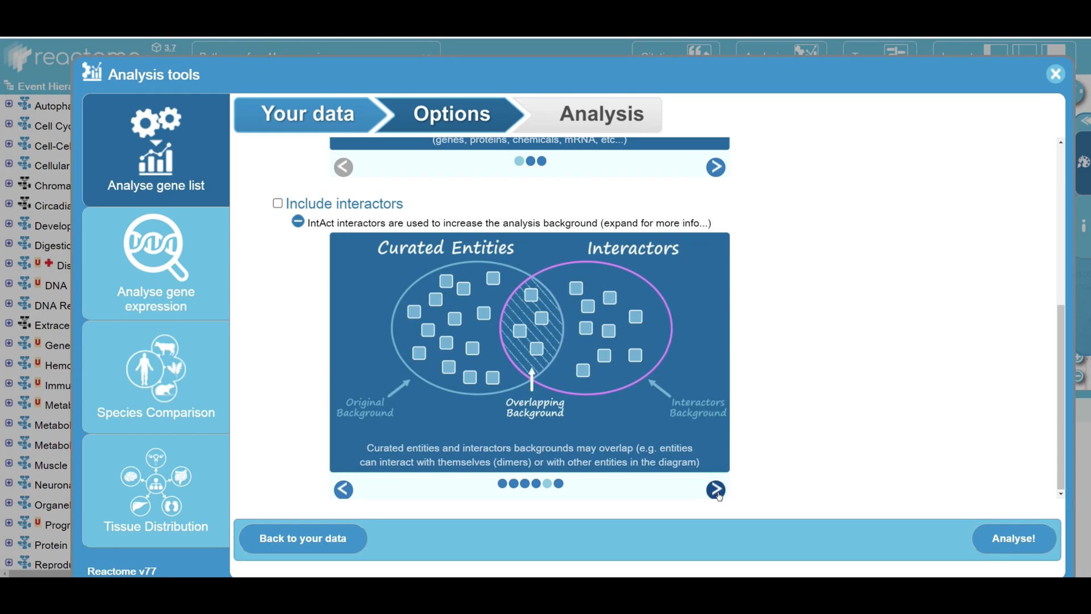
left_click(715, 490)
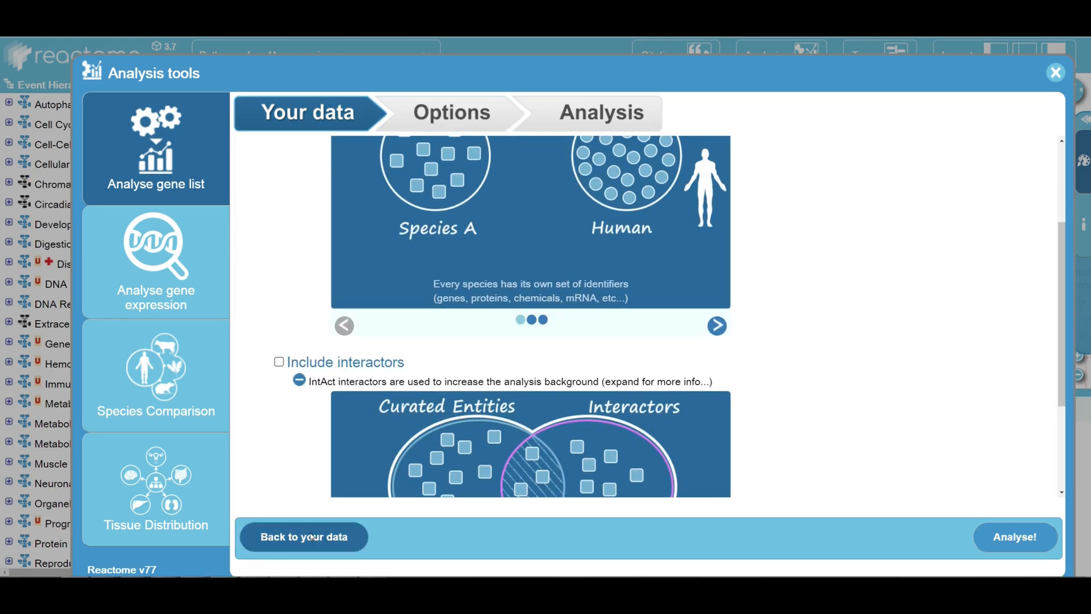
Step: Revisit the liver gene list, continue to the options, and collapse the Project to human info
left_click(304, 537)
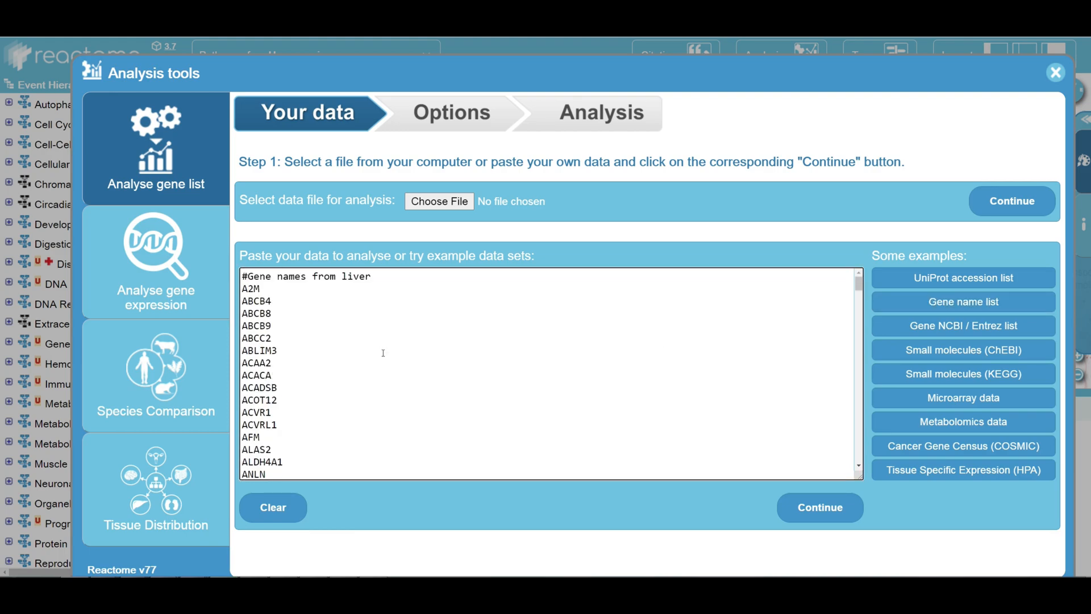
left_click(820, 507)
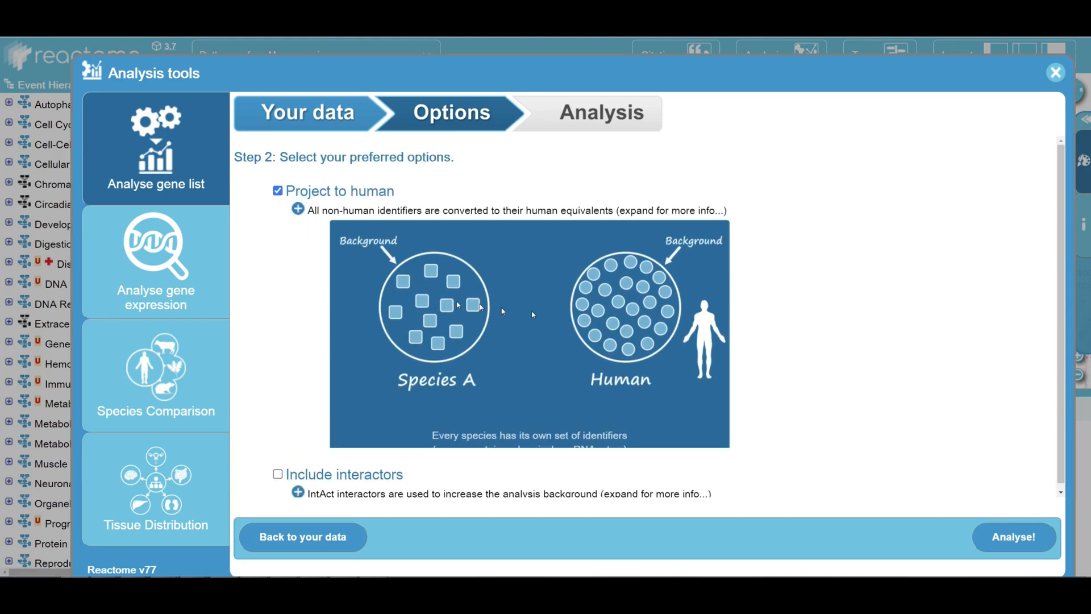
left_click(298, 209)
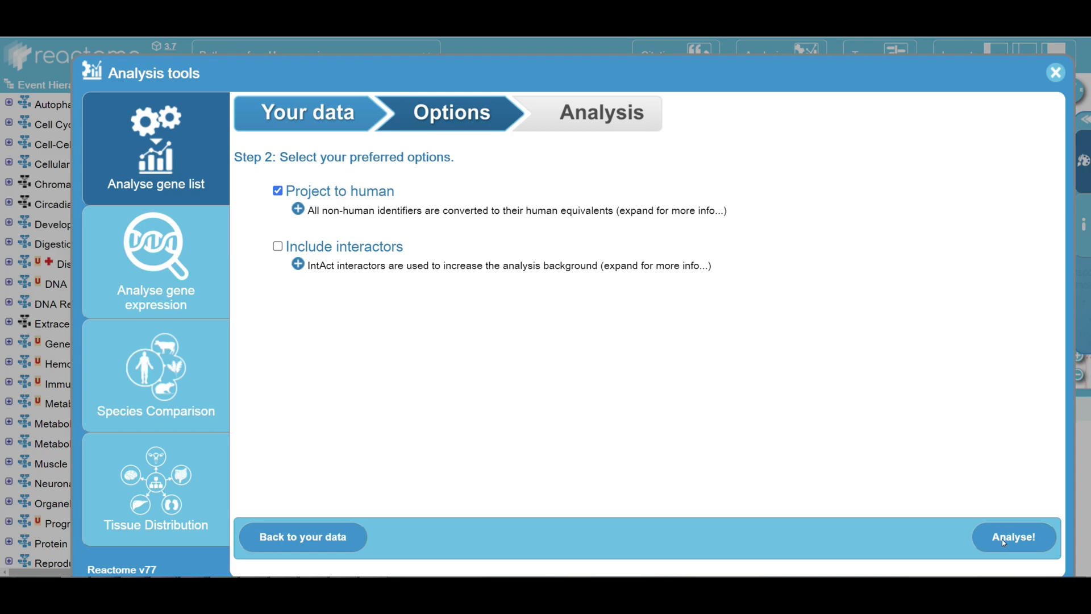
Step: Run Analyse! on the liver gene list, opening results in the Pathway Browser
left_click(1014, 537)
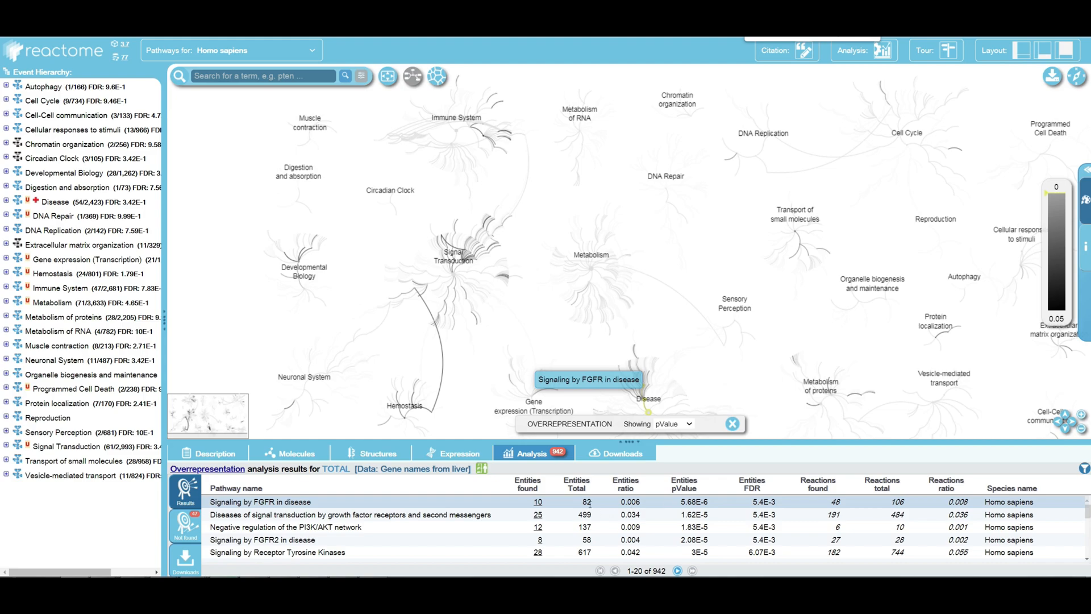
mouse_move(749, 508)
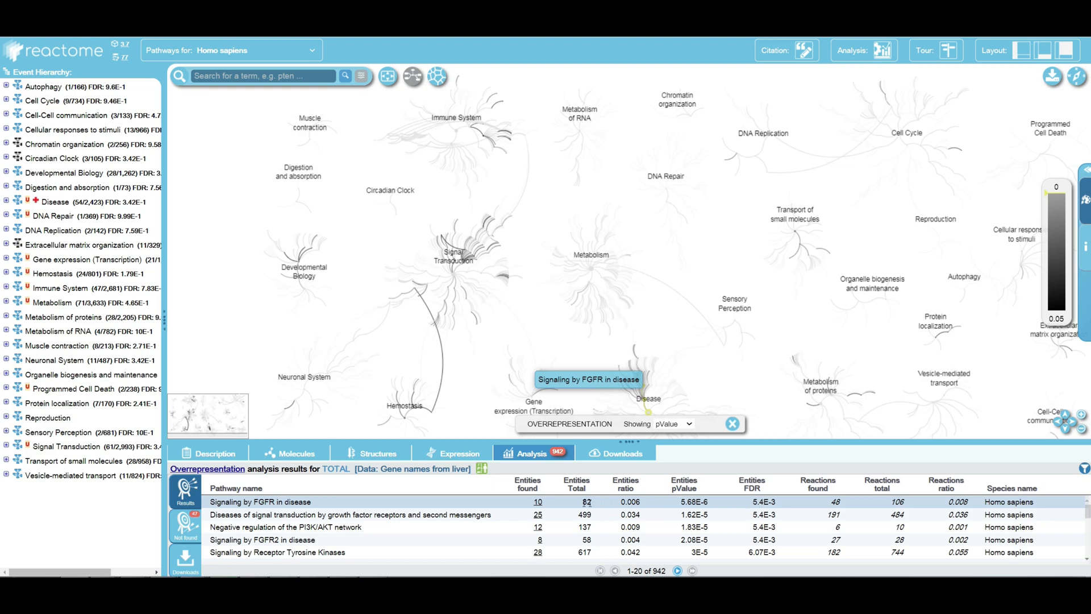
mouse_move(537, 502)
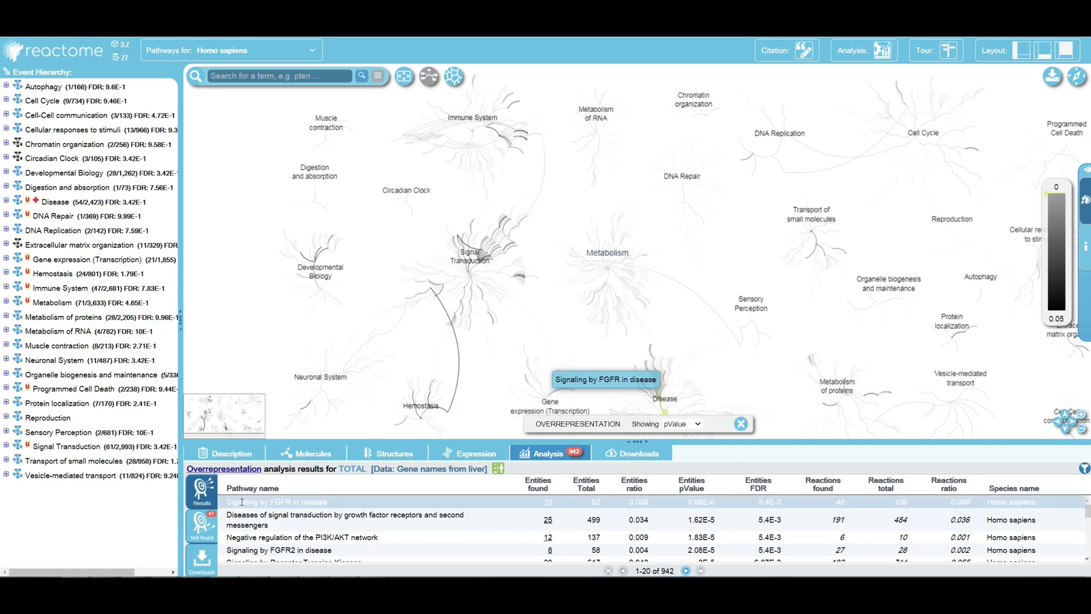
Step: Locate Signaling by FGFR in disease in the Disease hierarchy and show the results filter
left_click(7, 202)
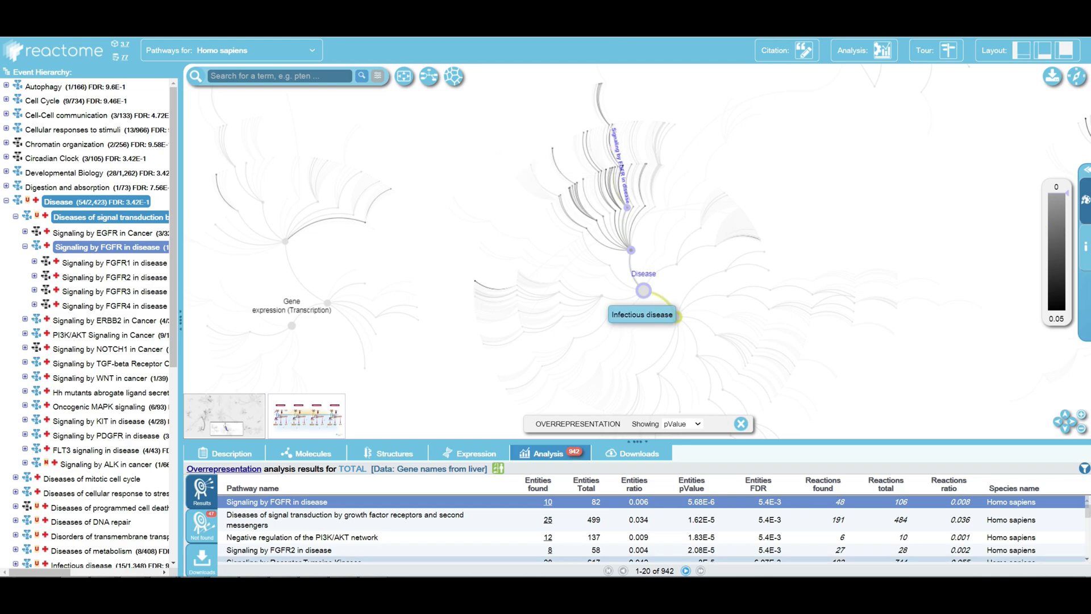
mouse_move(891, 383)
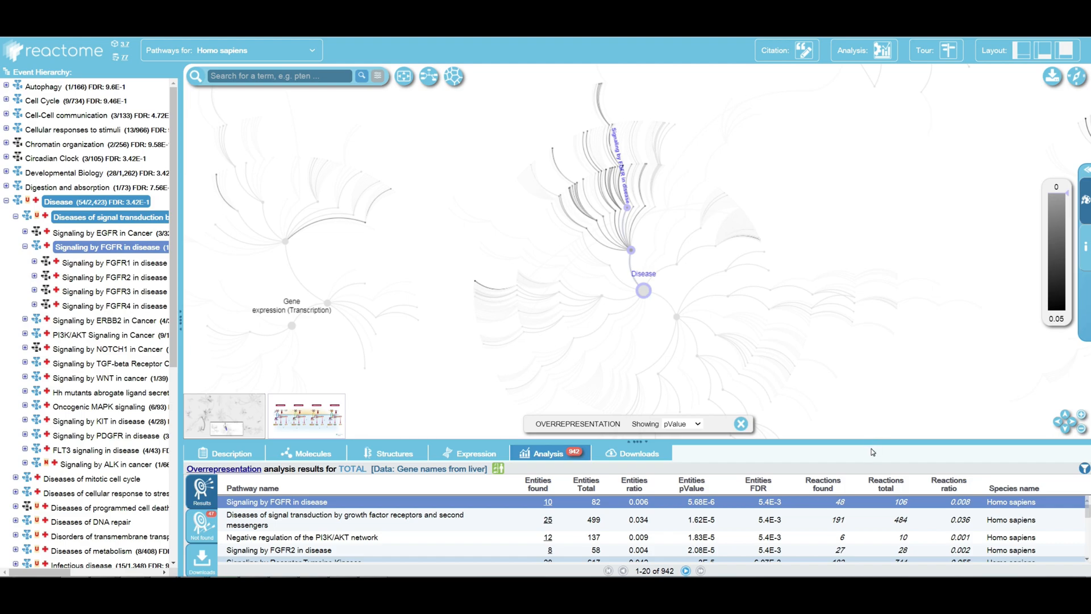
left_click(1083, 467)
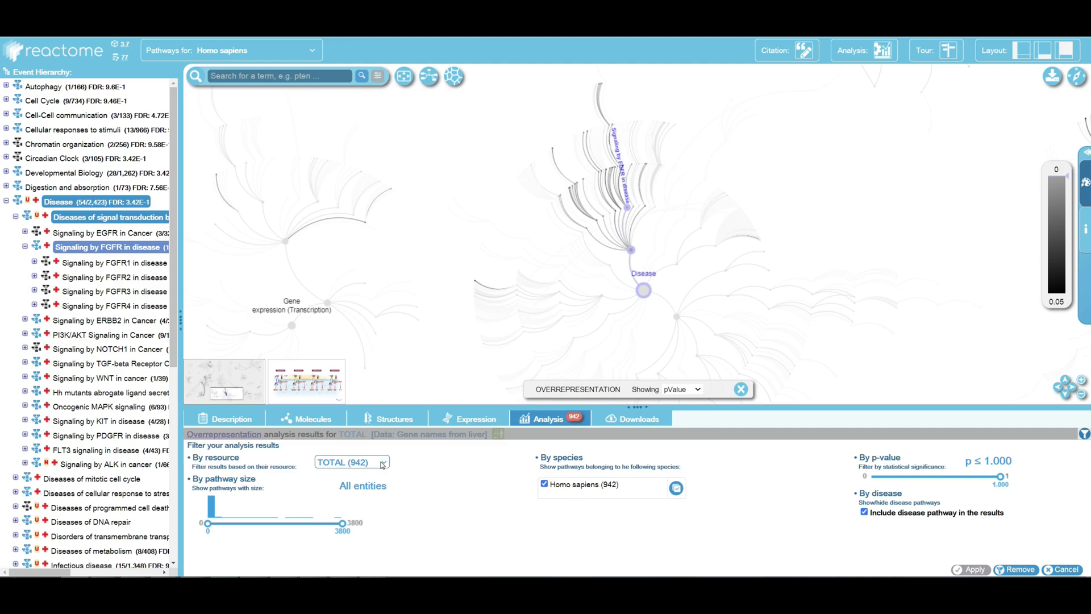
Step: Choose UNIPROT from the filter's By resource dropdown, then reopen the resource choices
left_click(382, 462)
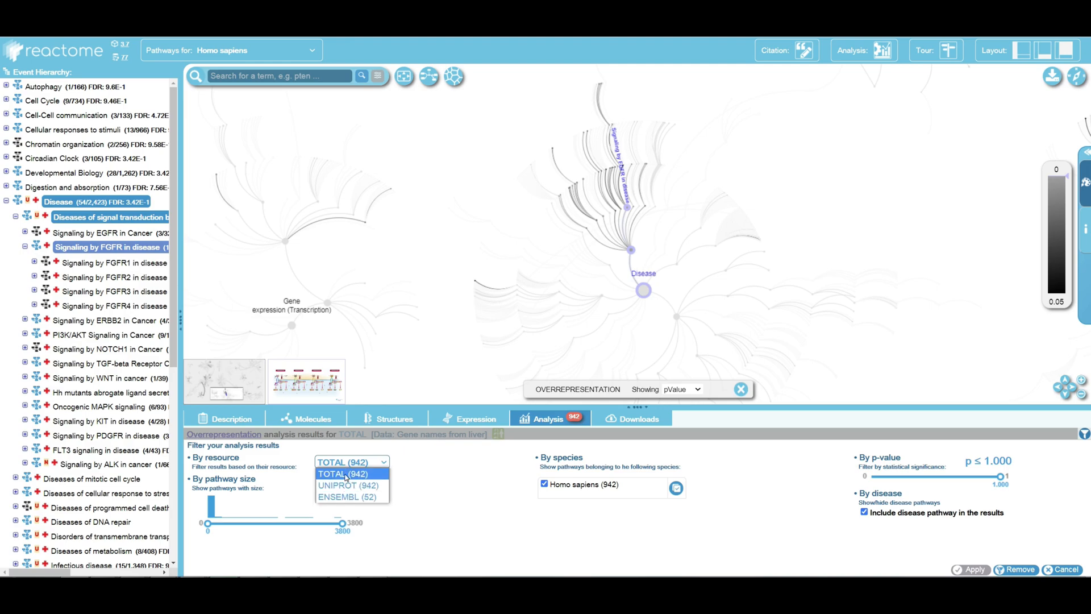
left_click(343, 473)
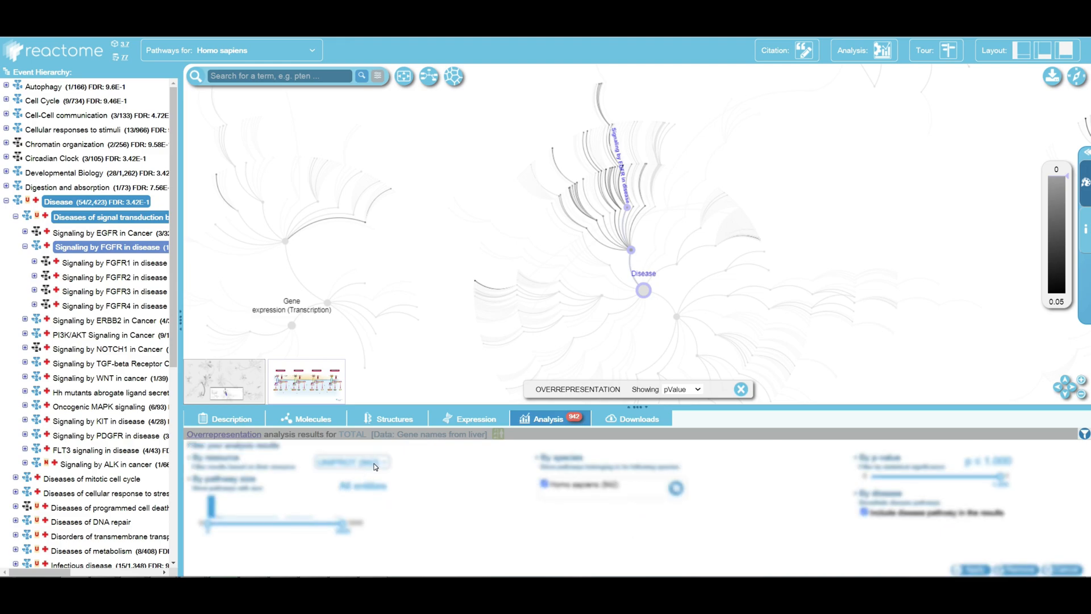
left_click(351, 462)
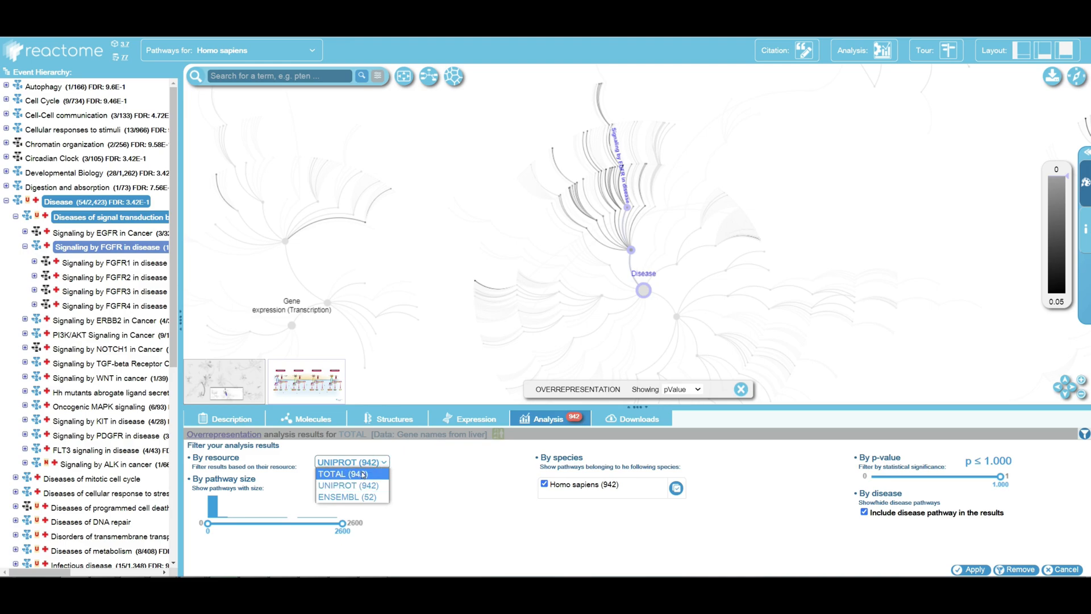
mouse_move(535, 508)
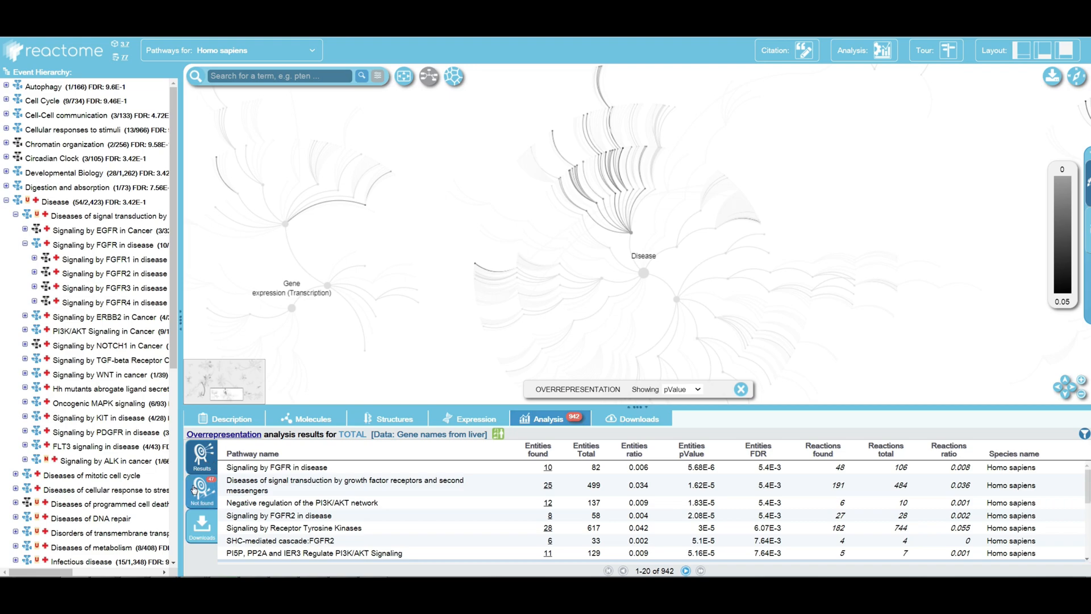
mouse_move(201, 537)
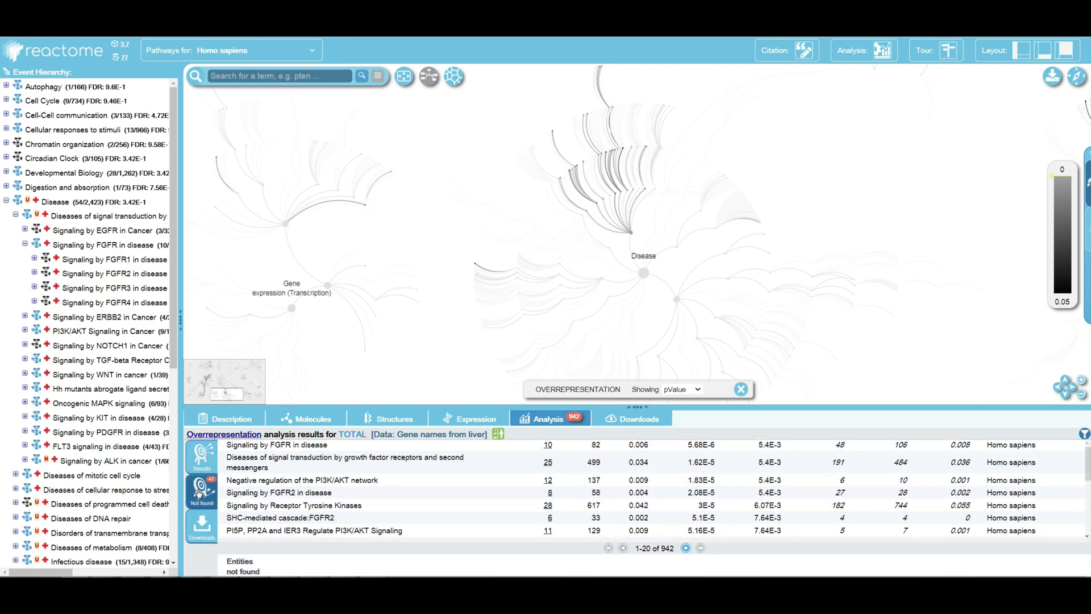
Step: List the 47 liver gene names not found and scroll through them
left_click(201, 492)
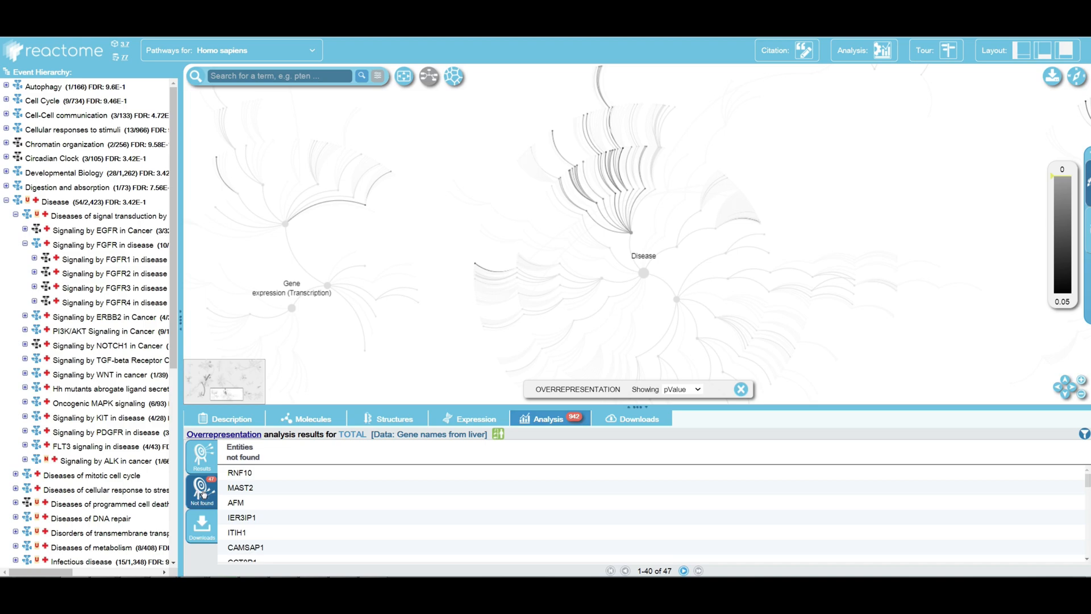
mouse_move(294, 489)
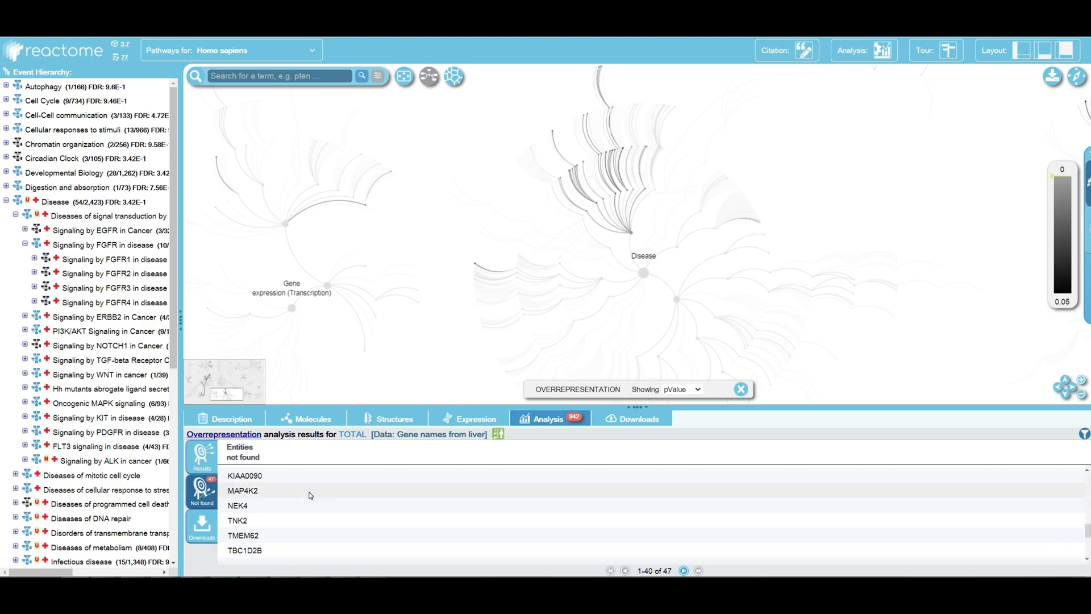
scroll("down", 3)
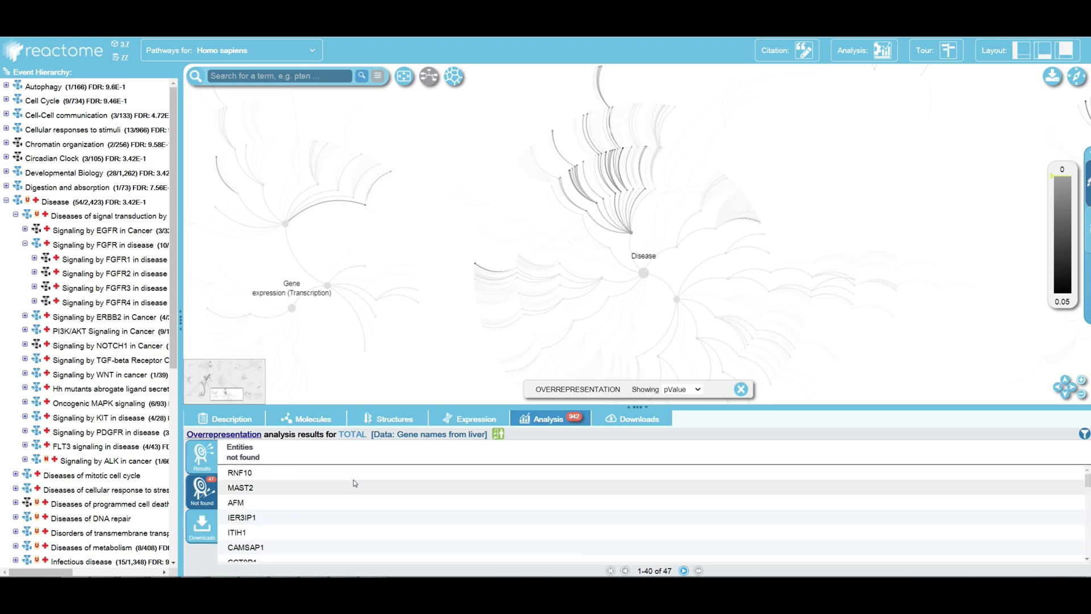
mouse_move(432, 485)
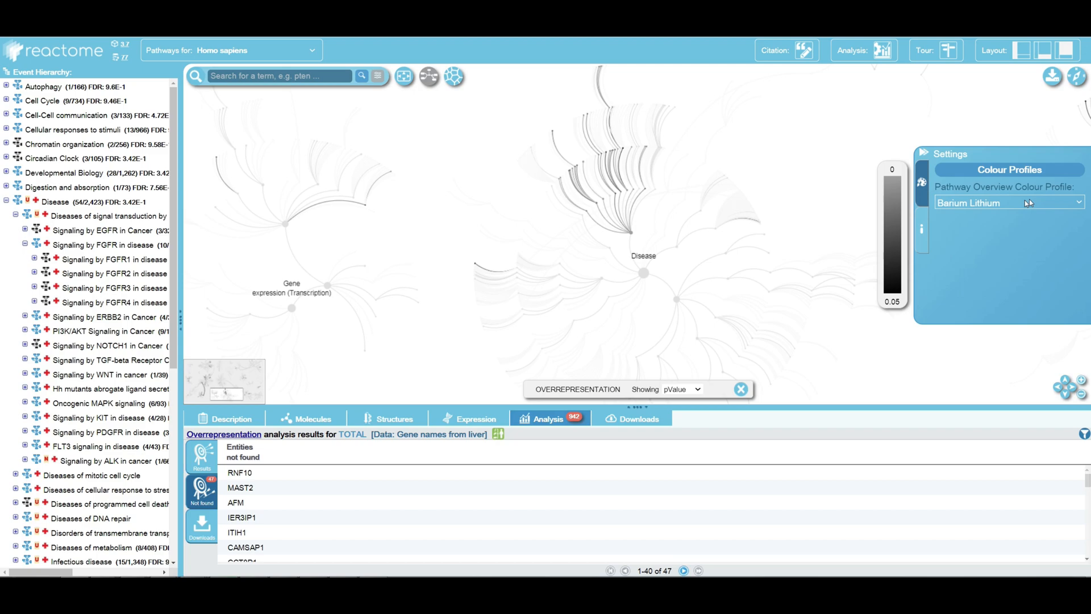
left_click(1009, 203)
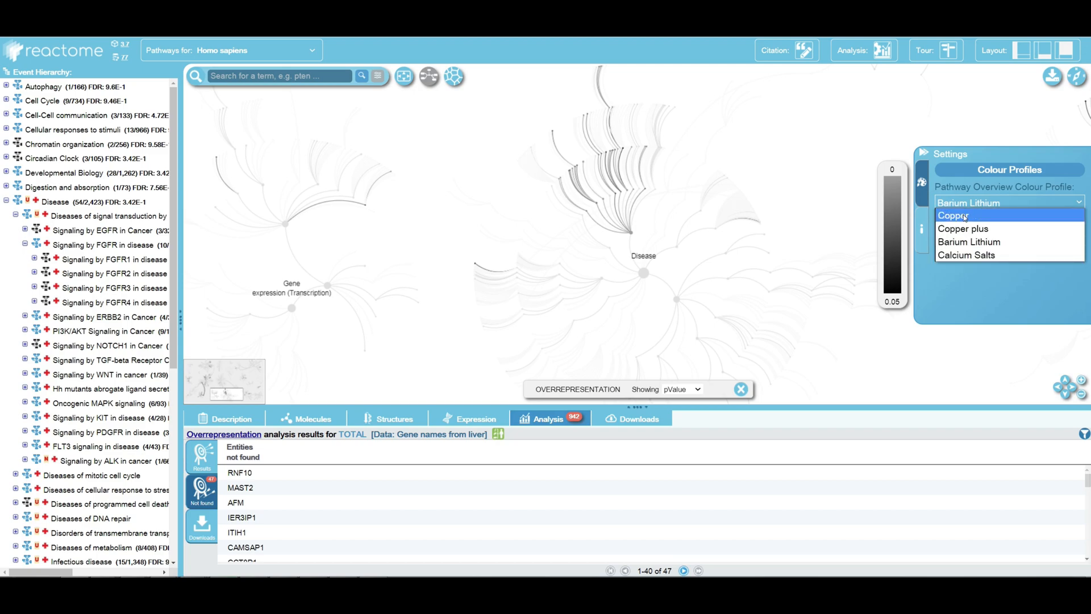
left_click(953, 215)
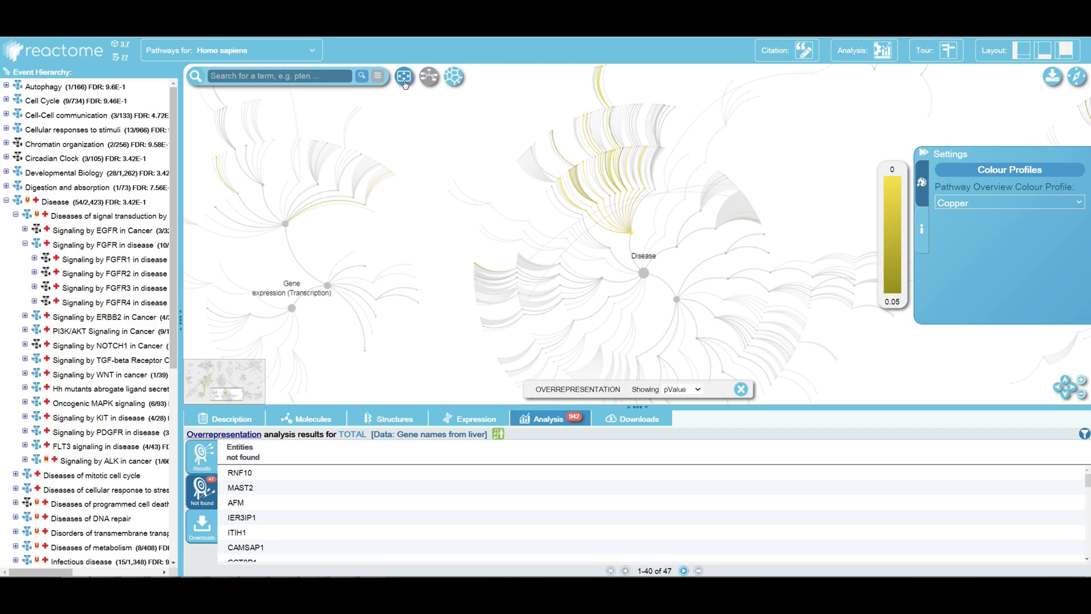
left_click(404, 76)
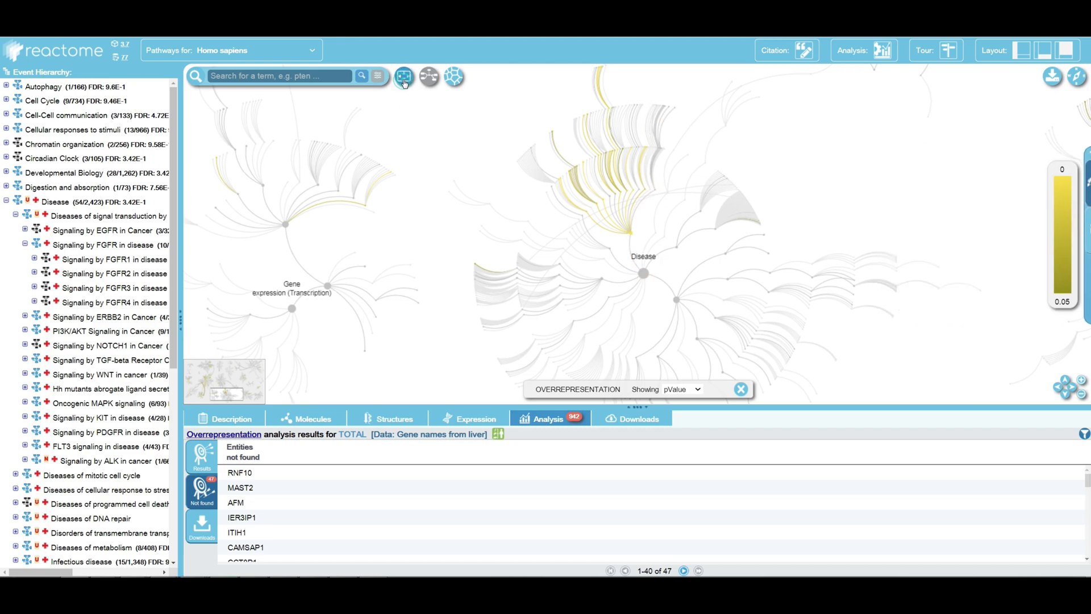
left_click(404, 76)
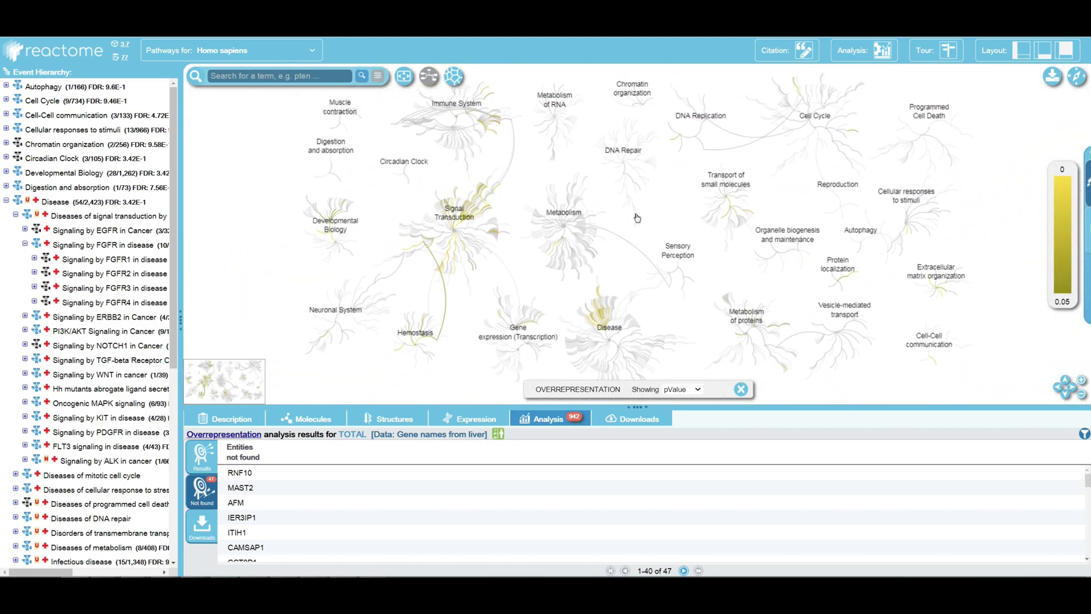
mouse_move(655, 234)
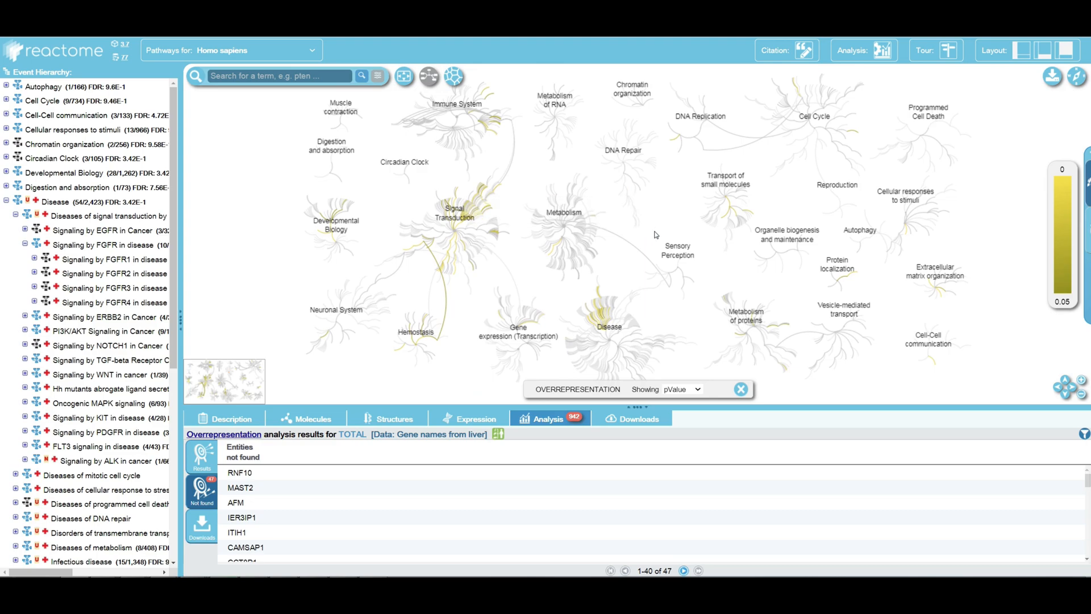
mouse_move(719, 72)
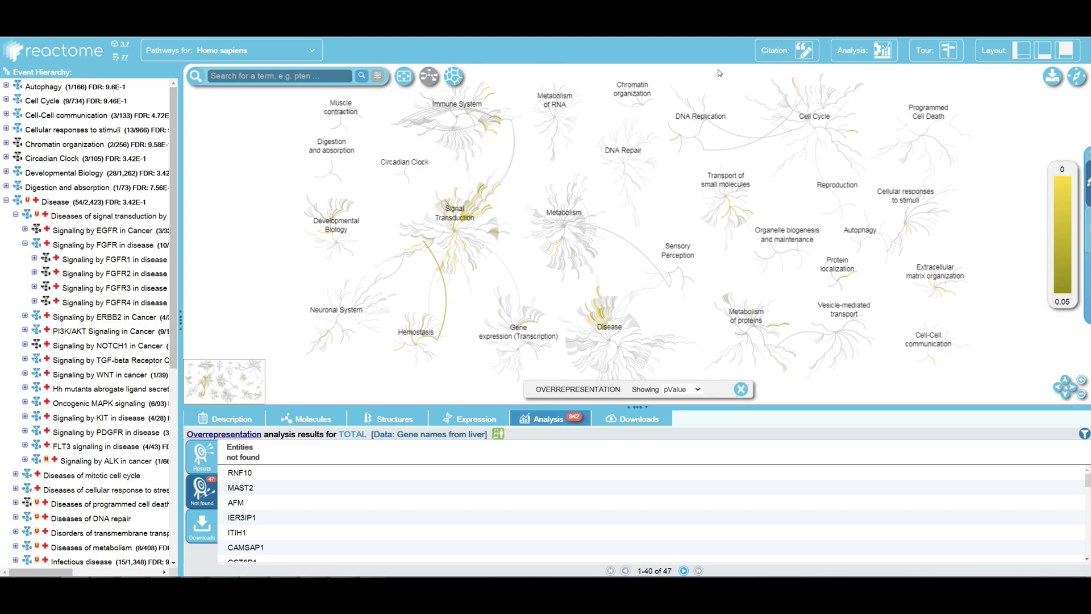
mouse_move(694, 298)
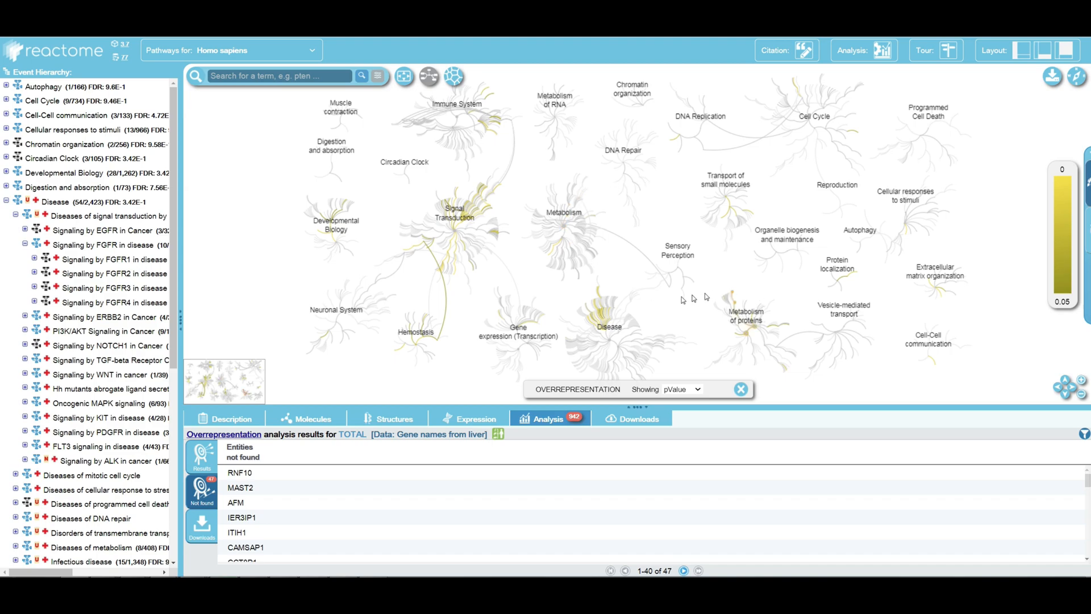
mouse_move(476, 212)
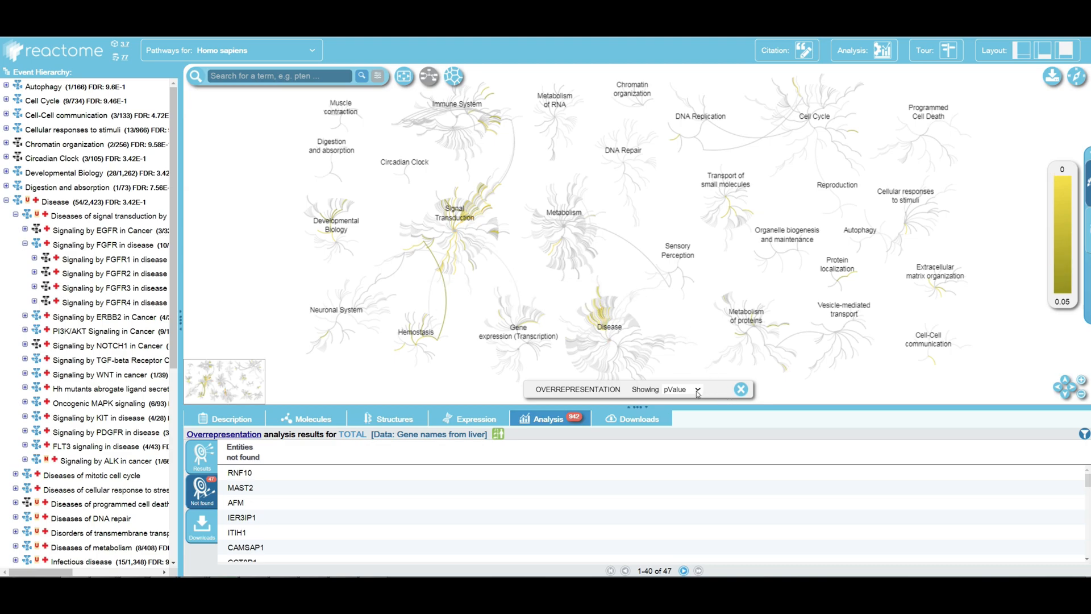
left_click(697, 389)
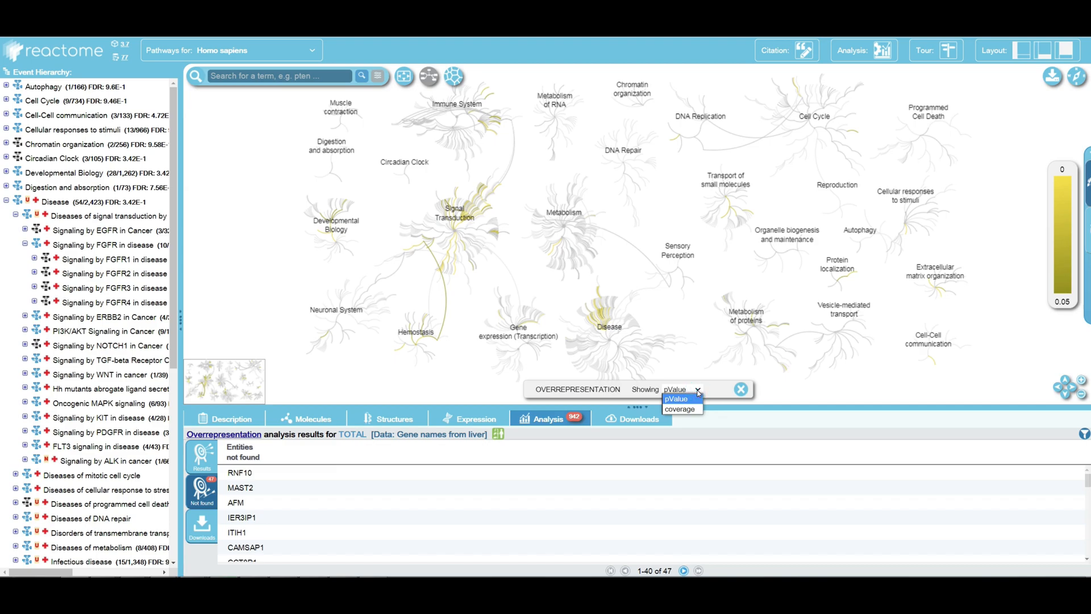
left_click(681, 408)
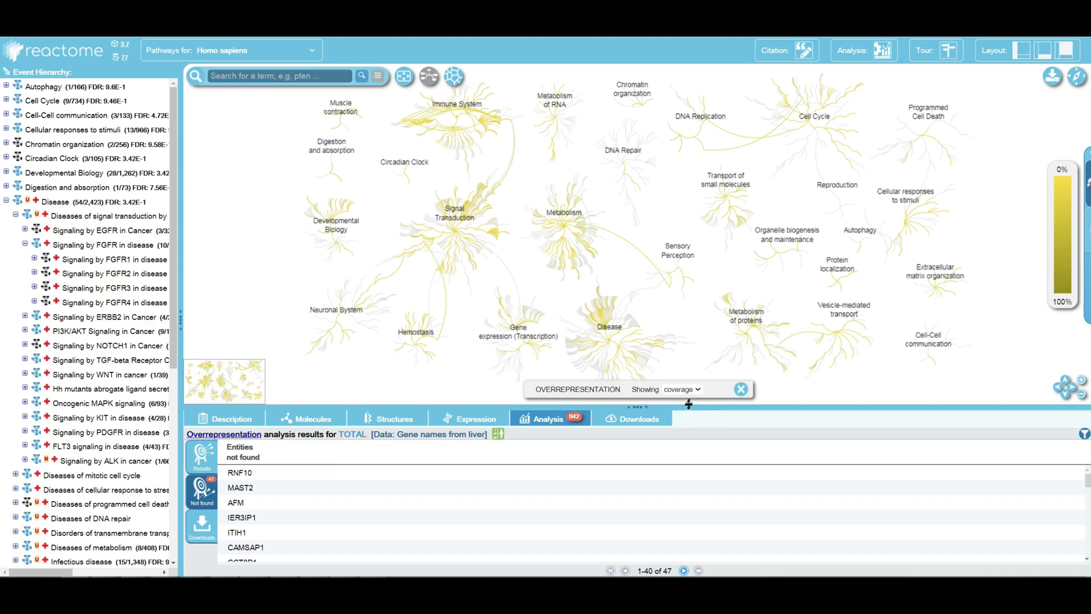
left_click(682, 389)
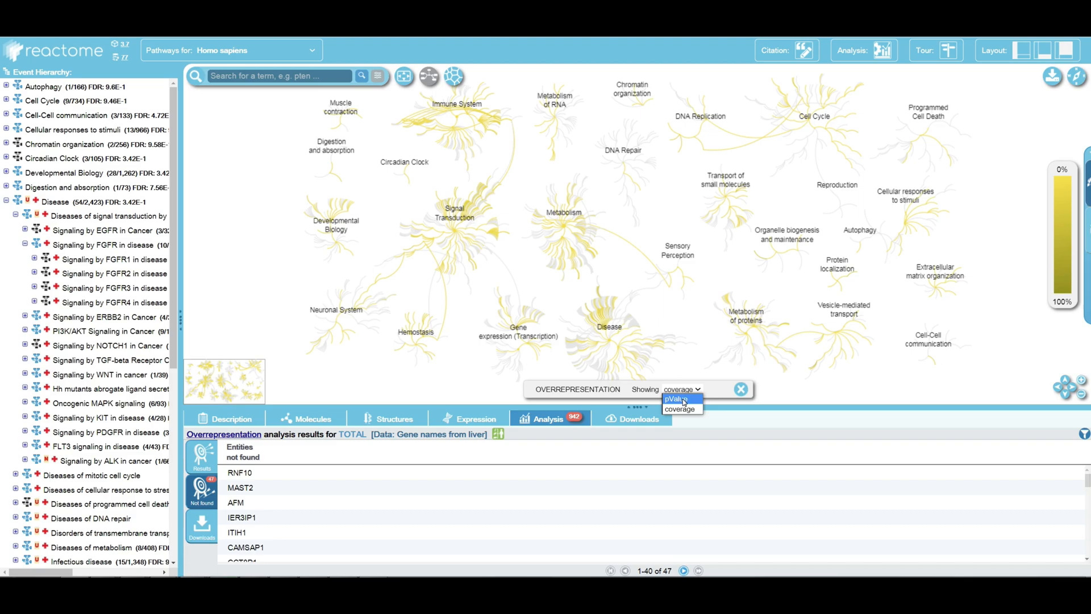
left_click(675, 398)
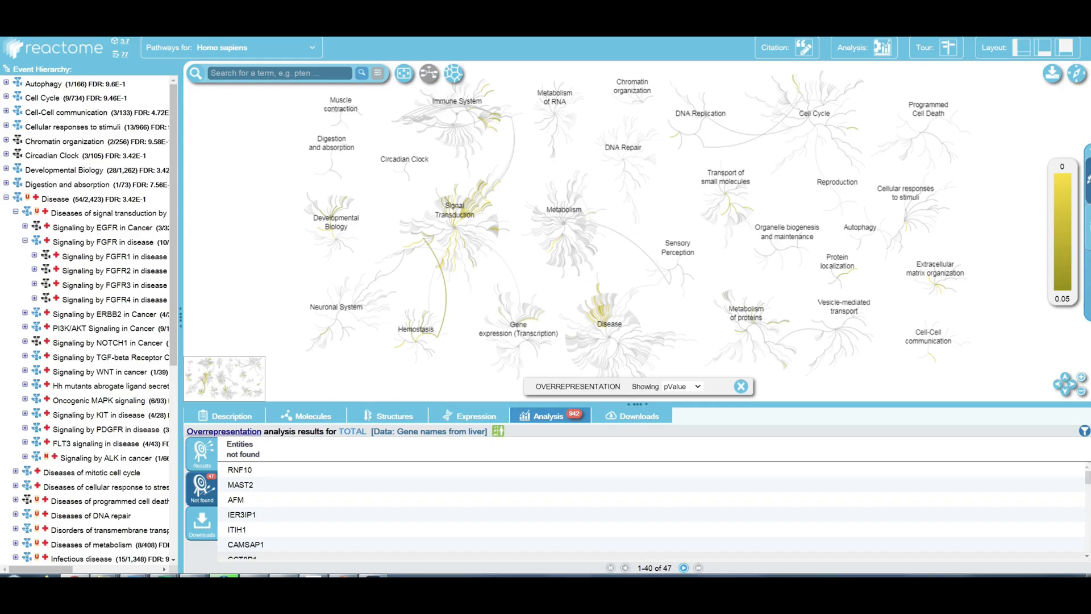
Step: Open Signaling by FGFR in disease from Results, then its Signaling by FGFR4 in disease diagram
left_click(201, 453)
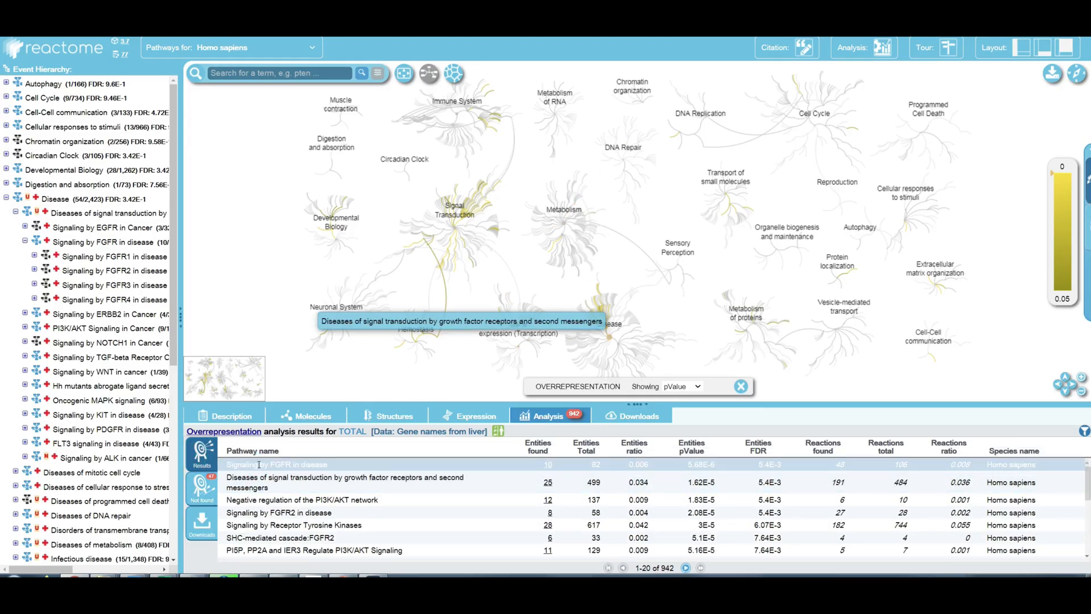
left_click(257, 465)
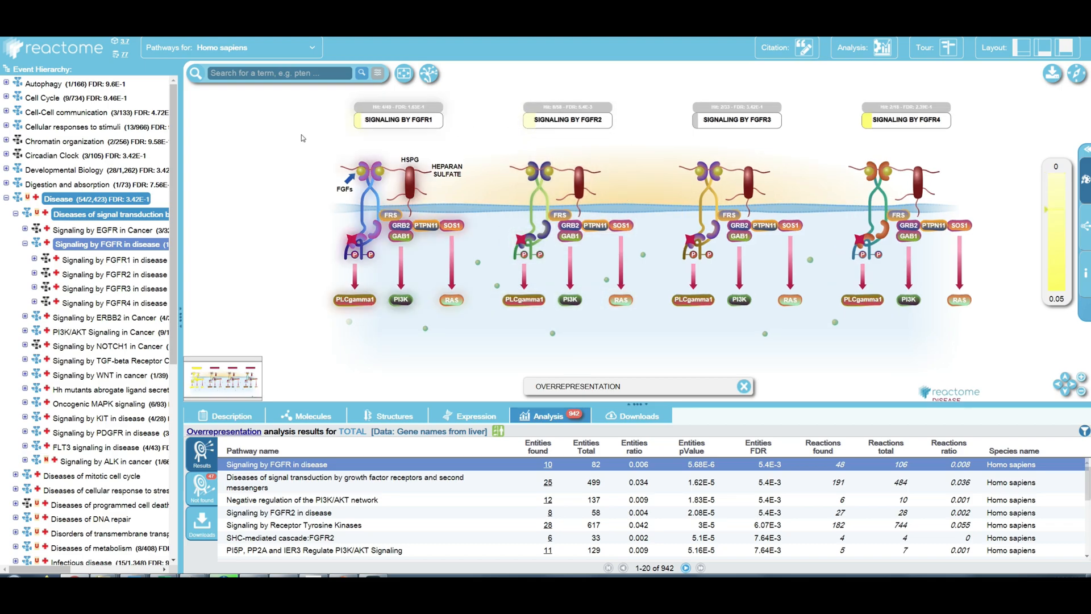
left_click(905, 120)
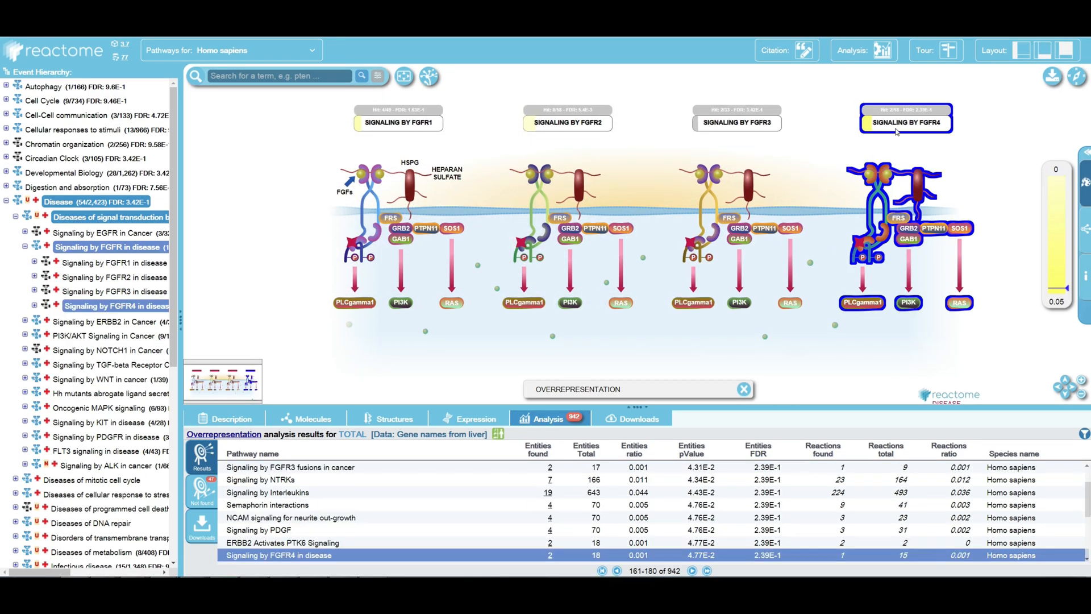
left_click(753, 123)
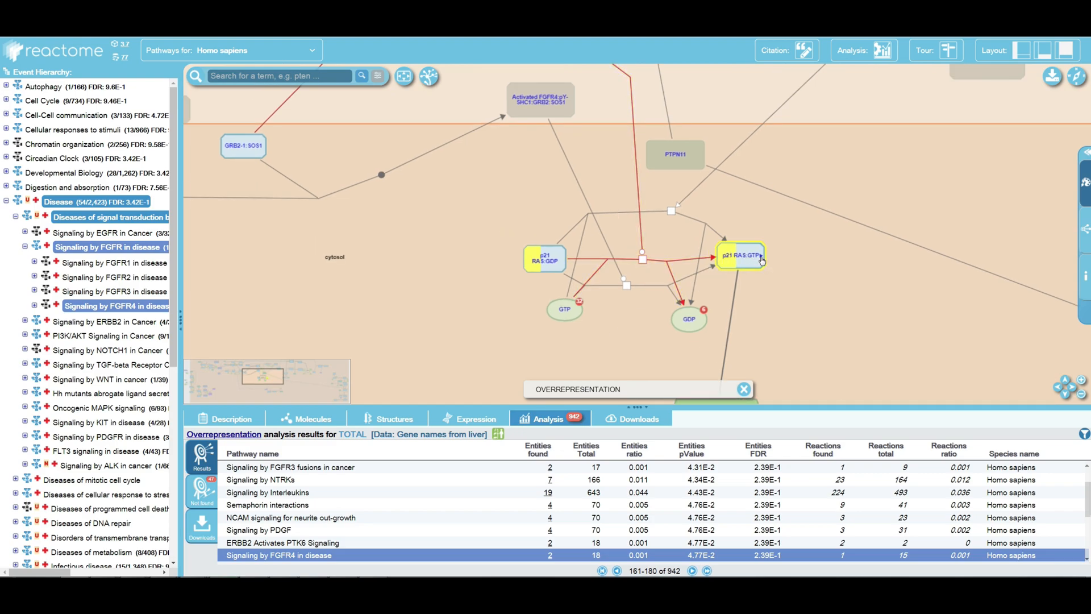
mouse_move(767, 266)
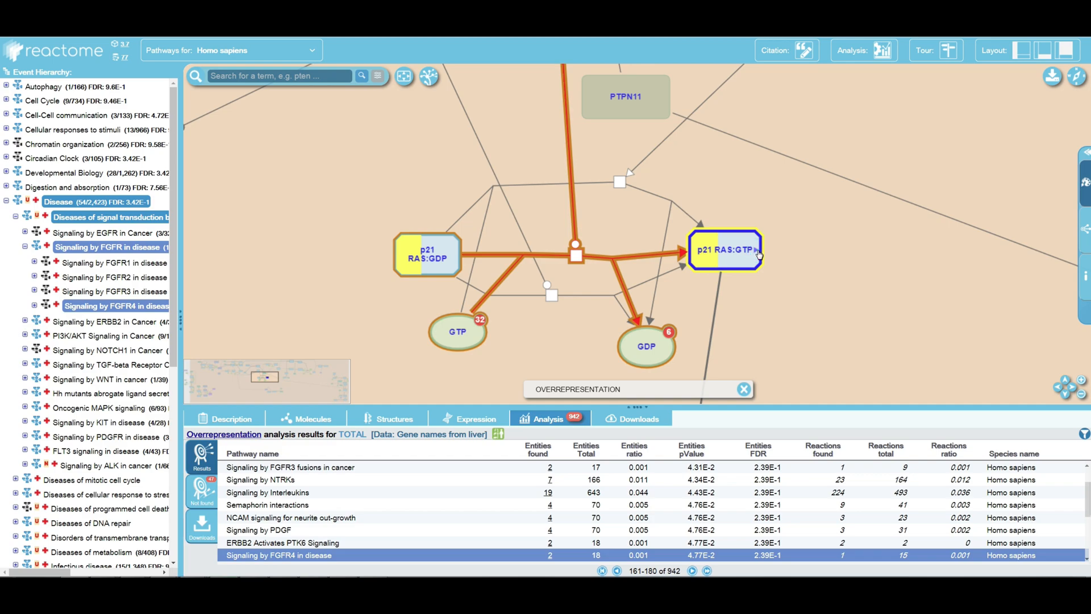
Step: Select the p21 RAS:GTP node to highlight its activating reaction in the FGFR4 diagram
left_click(727, 250)
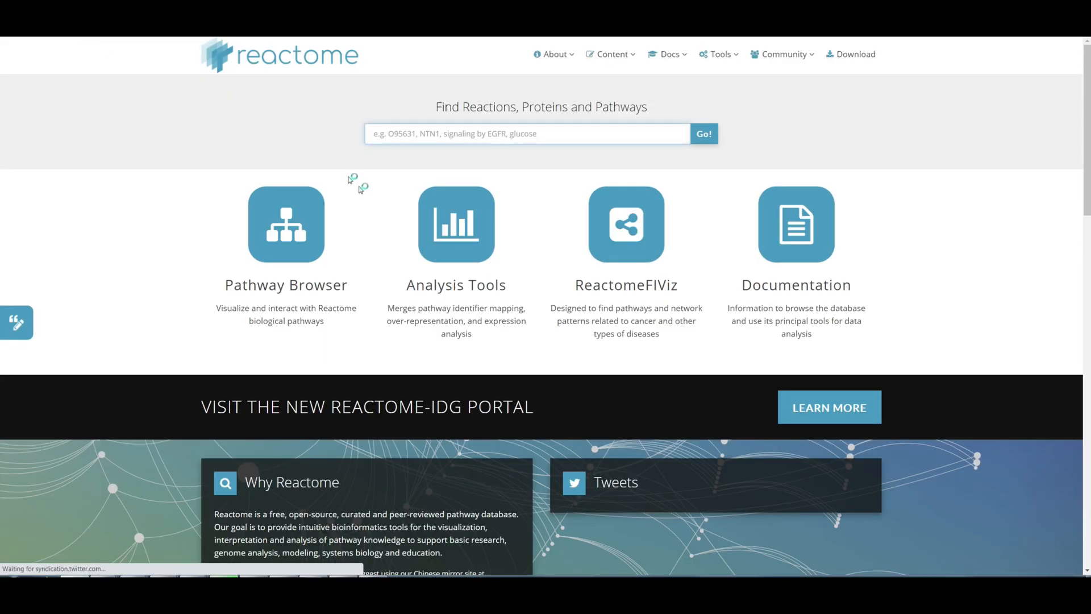
Step: Analyse the example microarray data with Project to human, yielding 1,334 pathways
left_click(456, 223)
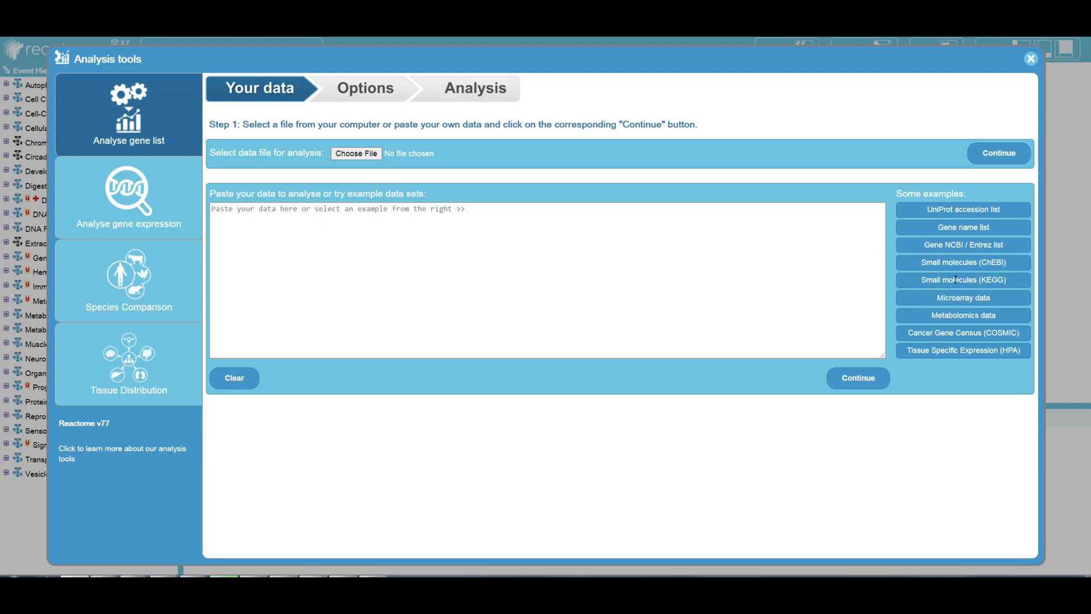
left_click(964, 298)
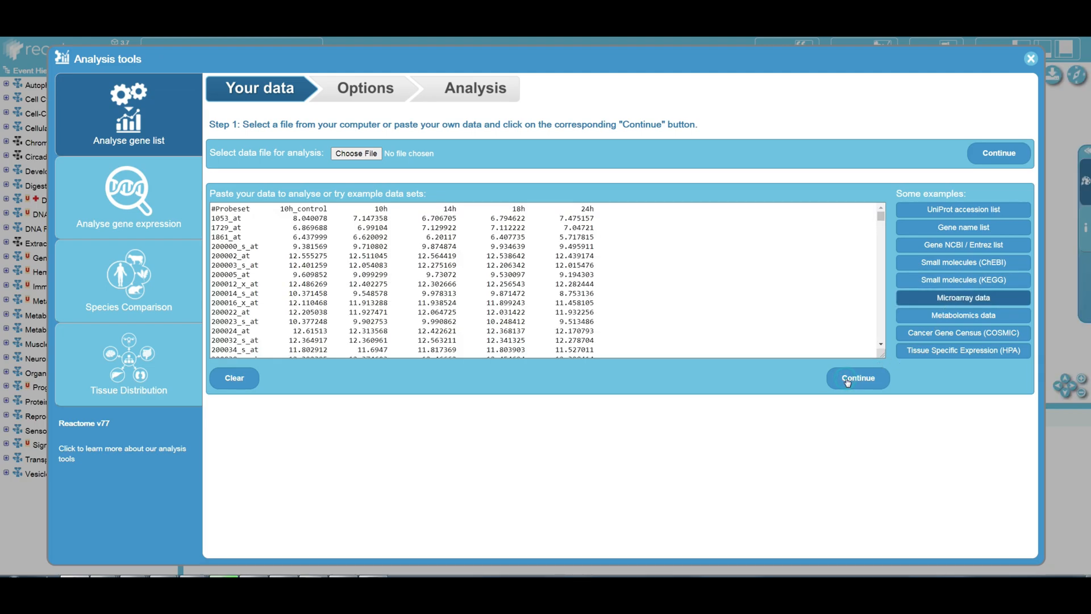
left_click(858, 378)
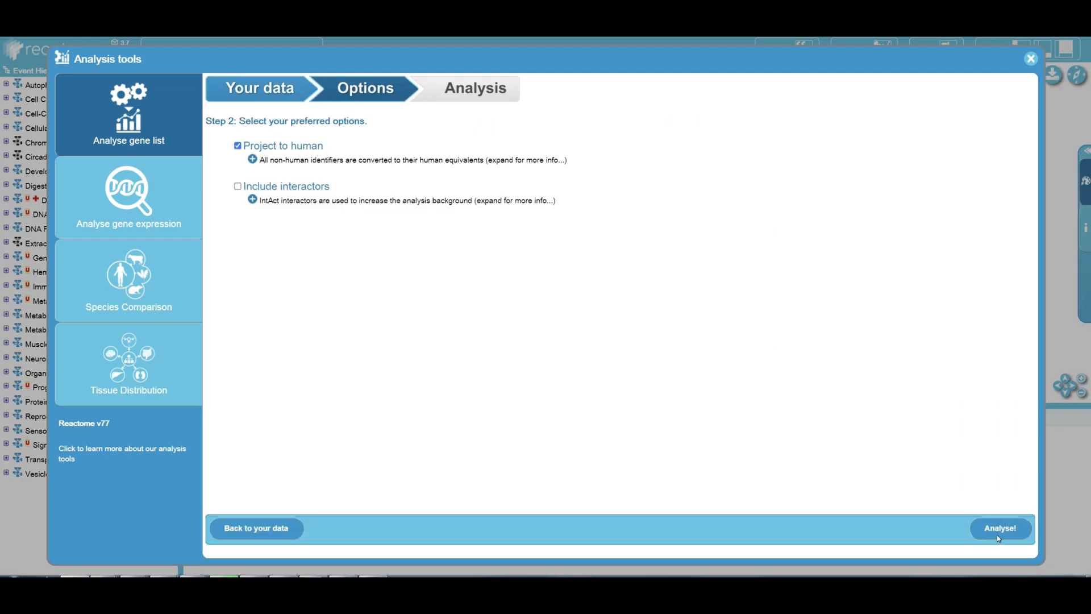
left_click(1001, 528)
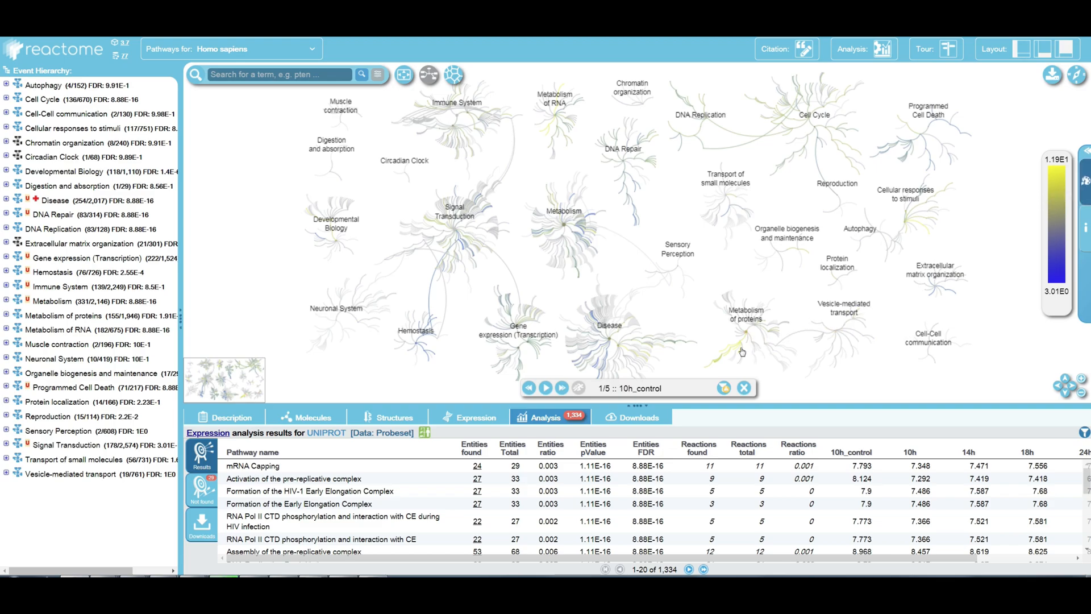
mouse_move(664, 361)
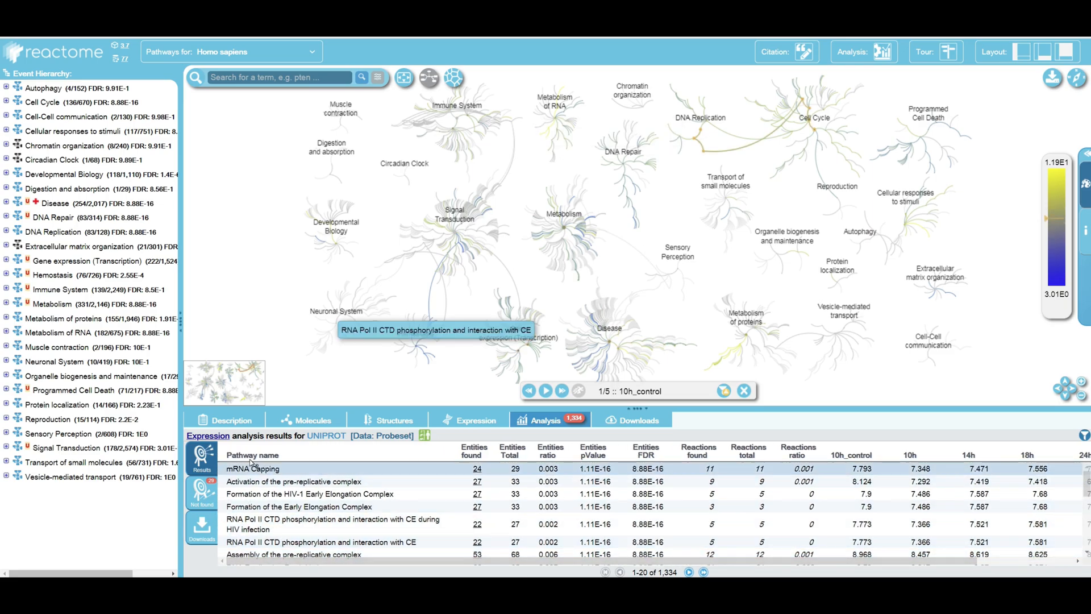
Step: Open the AU-rich element mRNA stability diagram after selecting mRNA Capping in the results
left_click(251, 468)
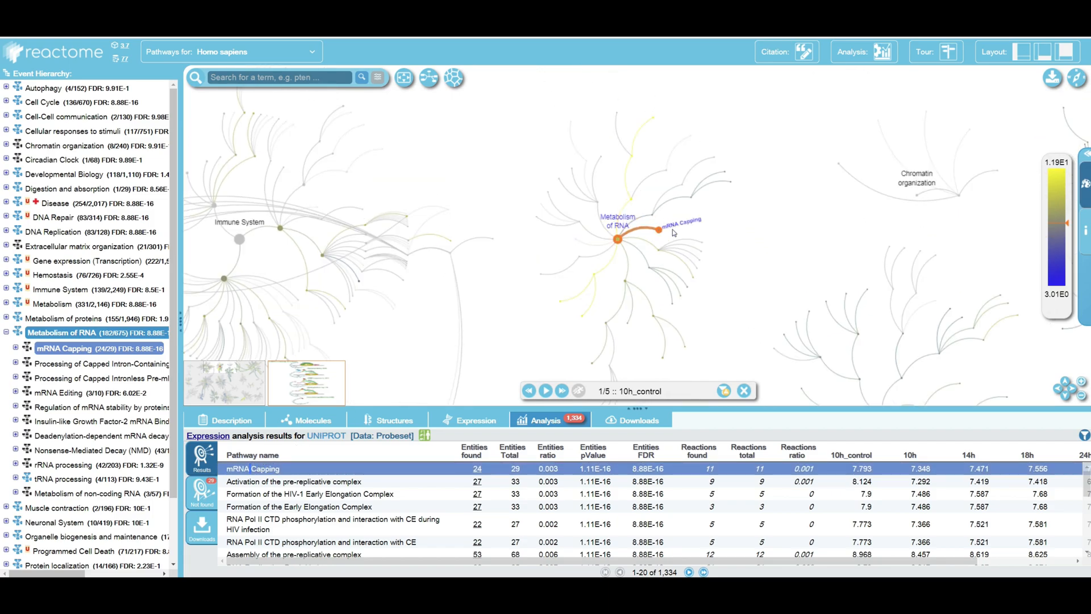
left_click(56, 465)
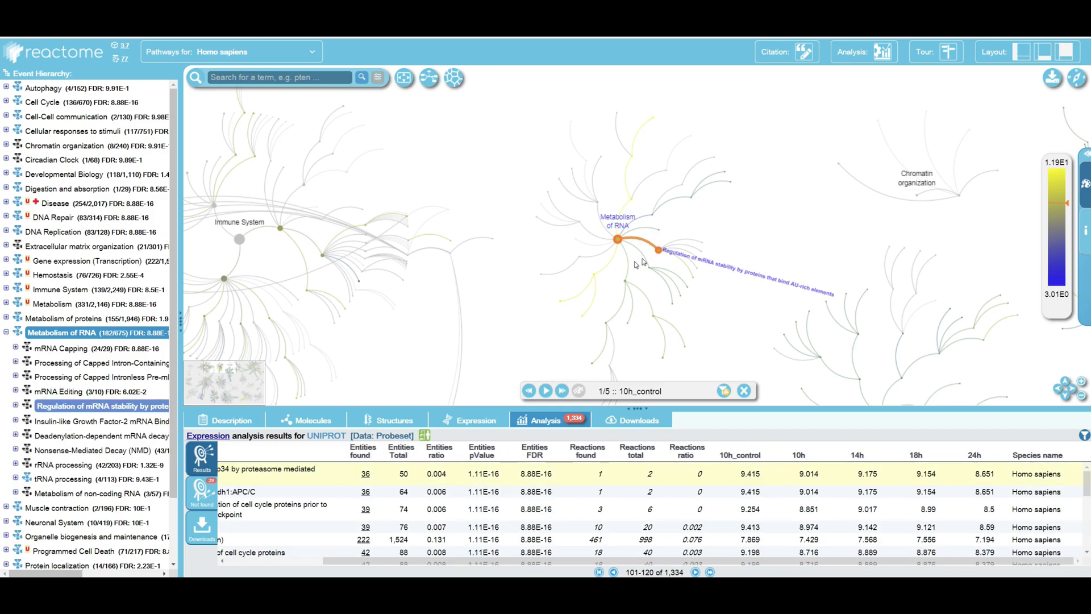
mouse_move(658, 250)
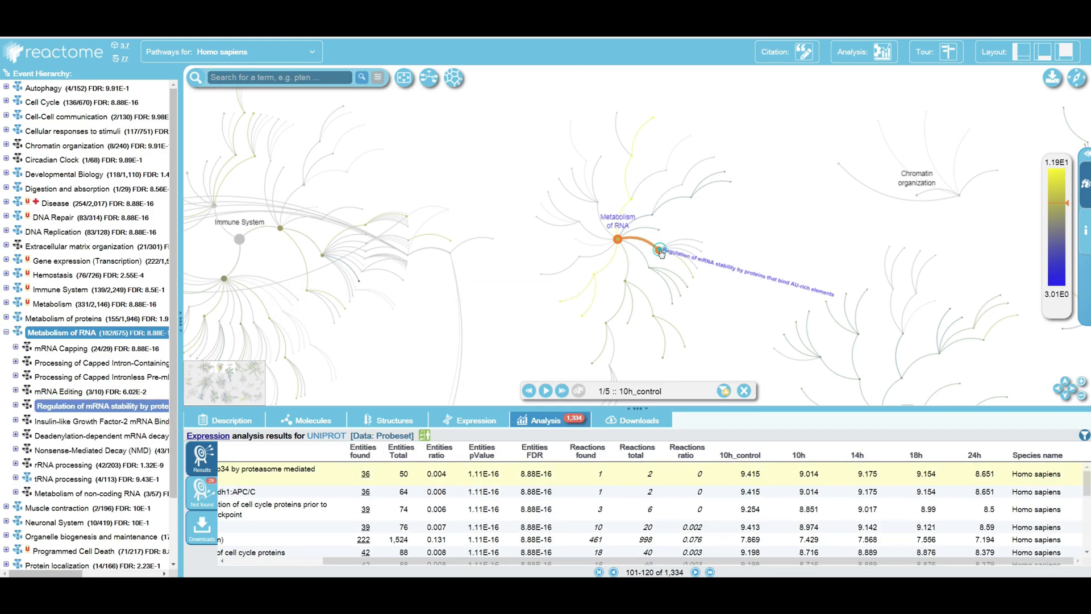
left_click(659, 249)
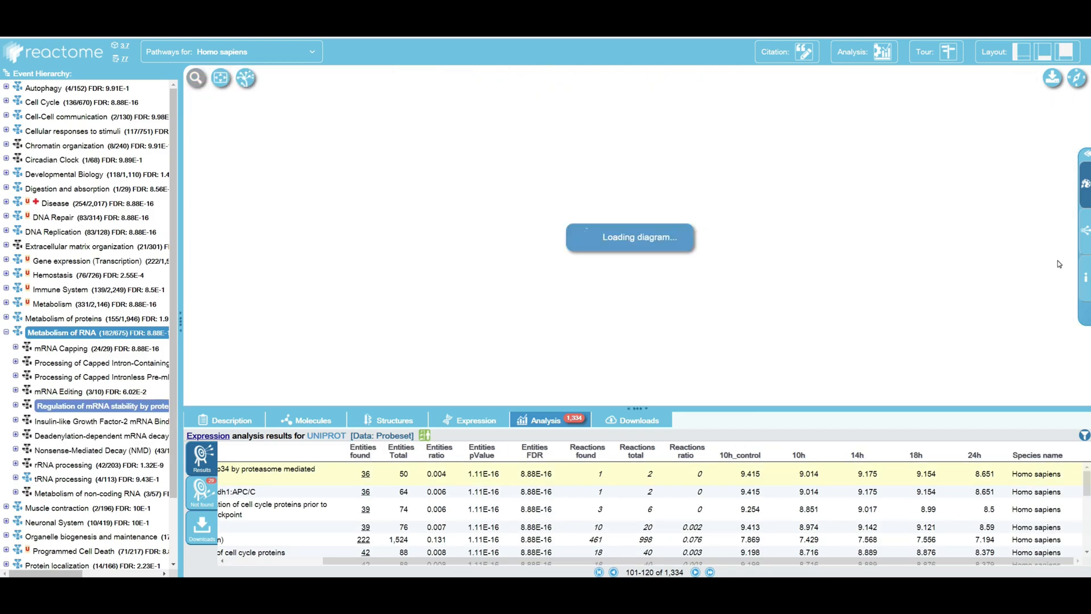
Step: Advance the expression overlay from 10h_control through the time points to 24h
left_click(101, 406)
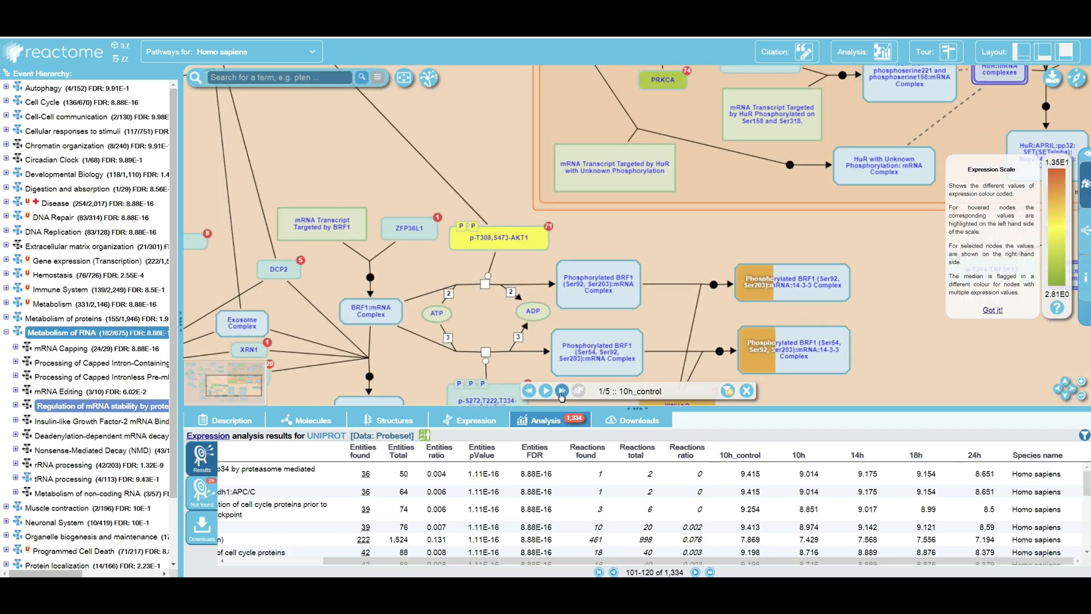
left_click(561, 391)
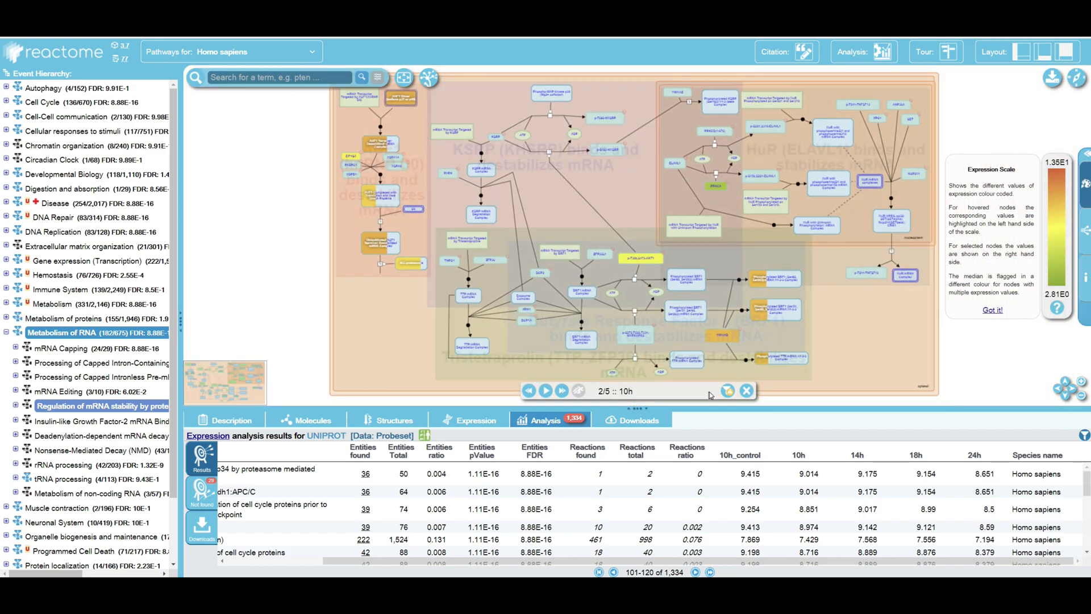
left_click(545, 391)
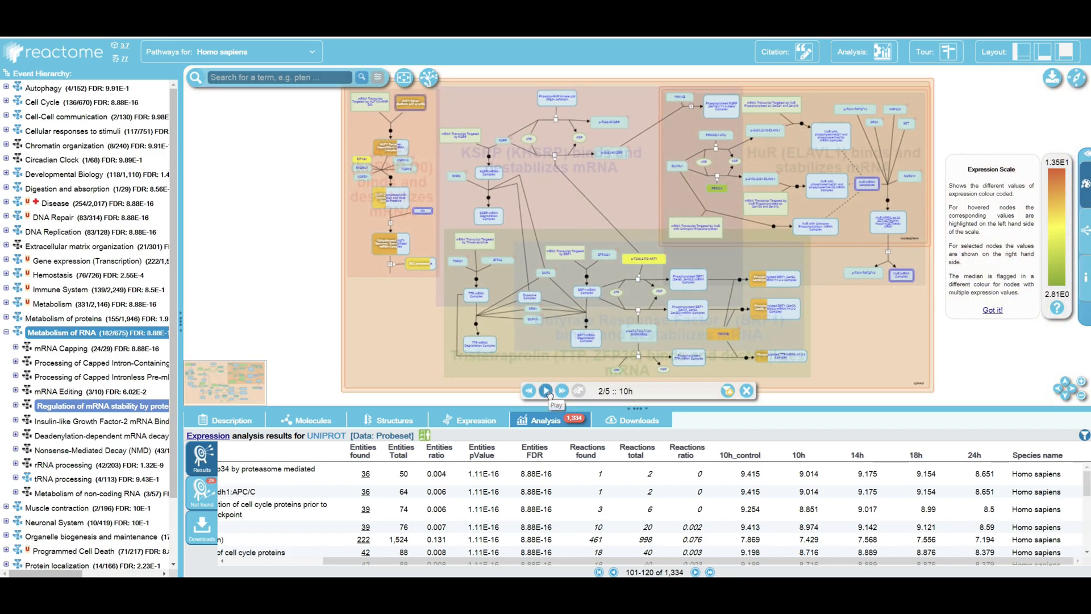
left_click(545, 391)
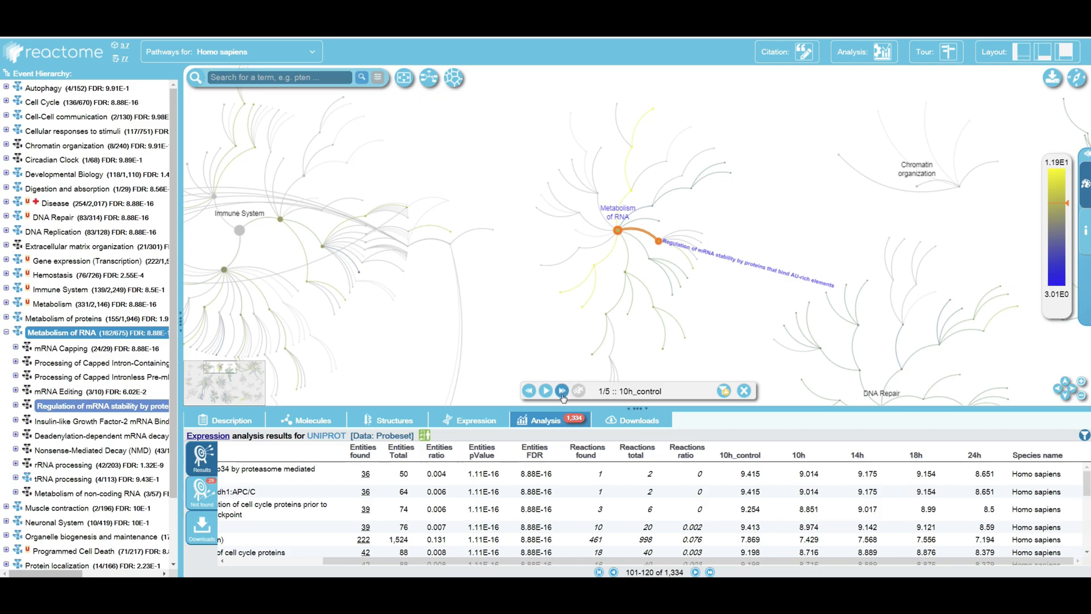
left_click(561, 390)
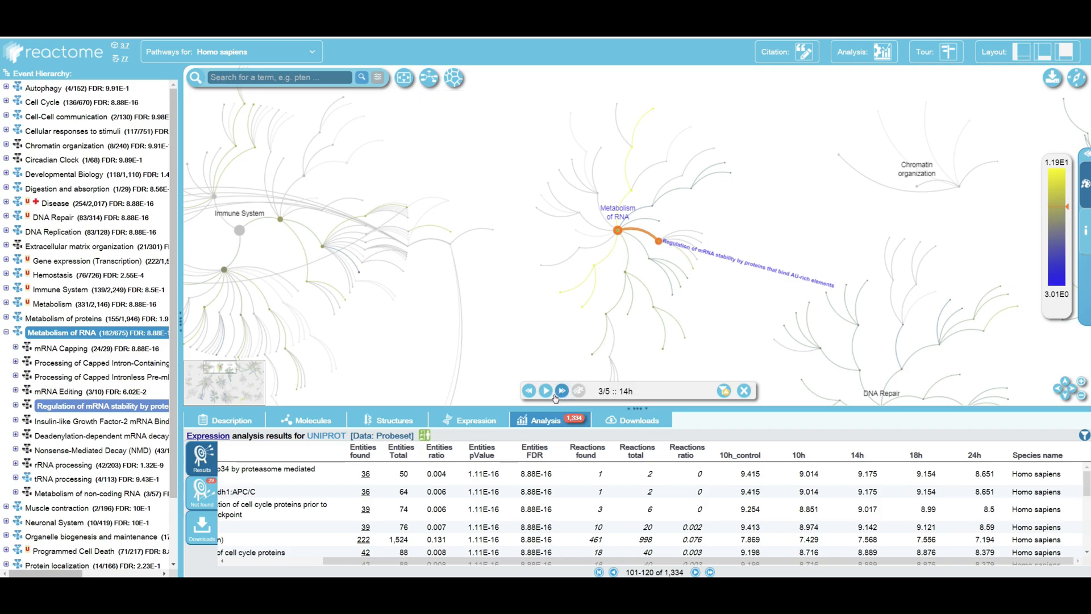
left_click(562, 390)
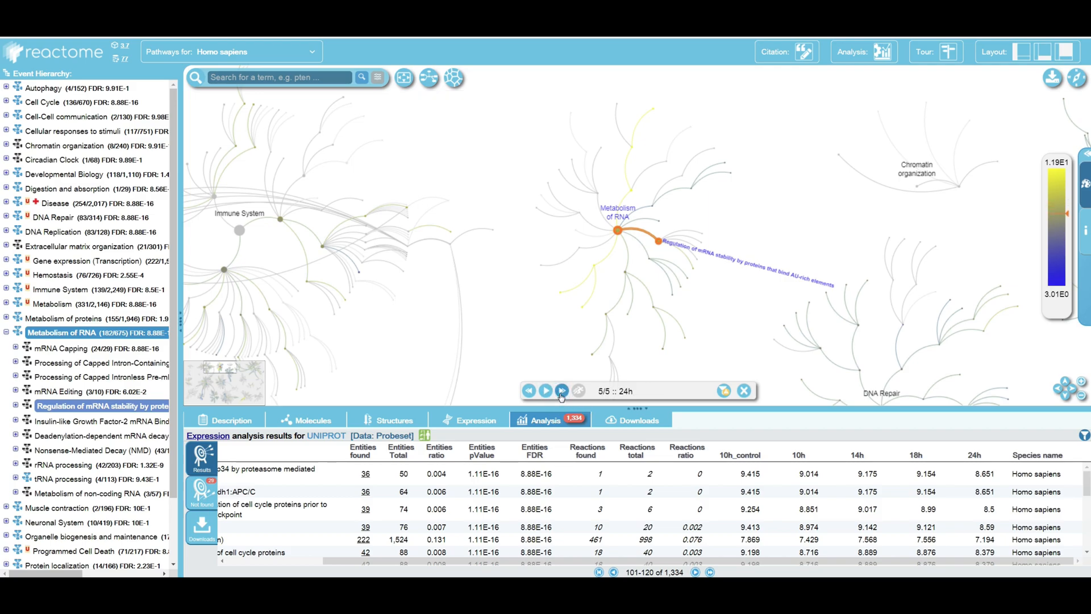